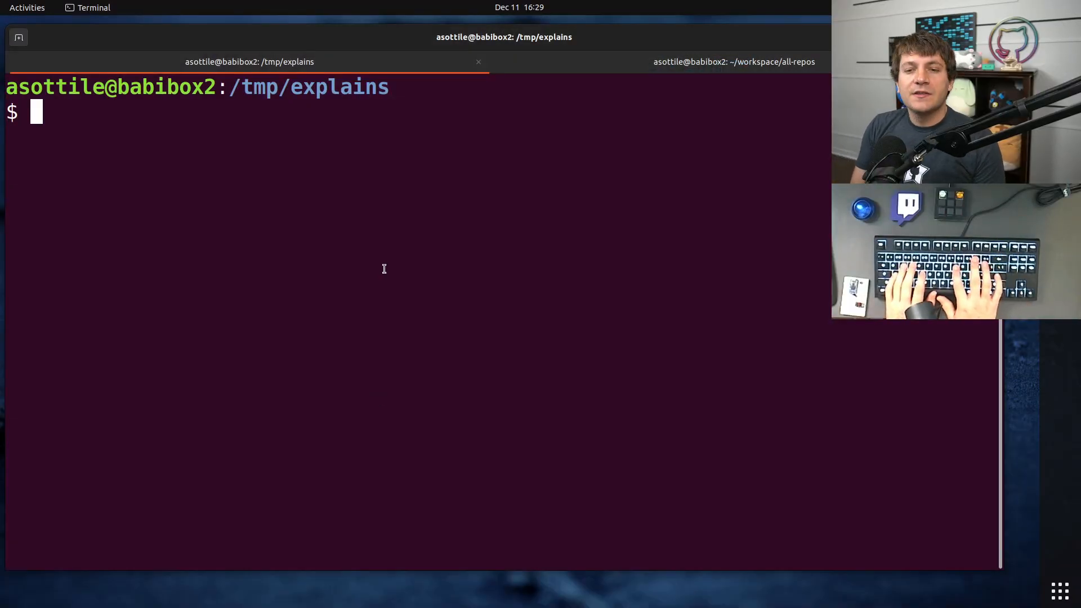
- Have "babi t.py" typed at the /tmp/explains prompt, ready to run
{"action": "type", "text": "babi"}
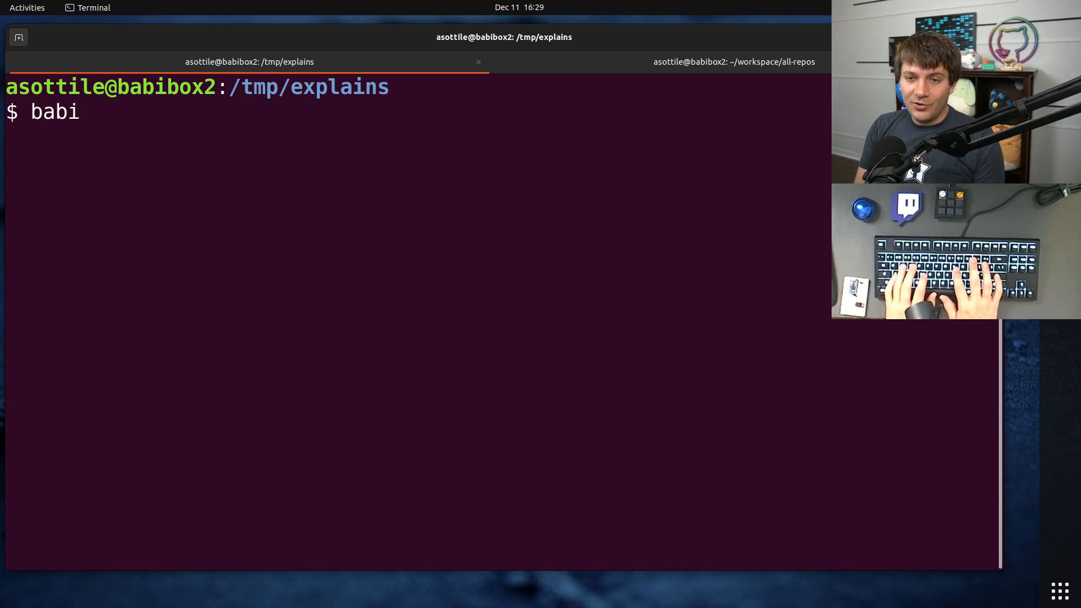
{"action": "type", "text": "t.py"}
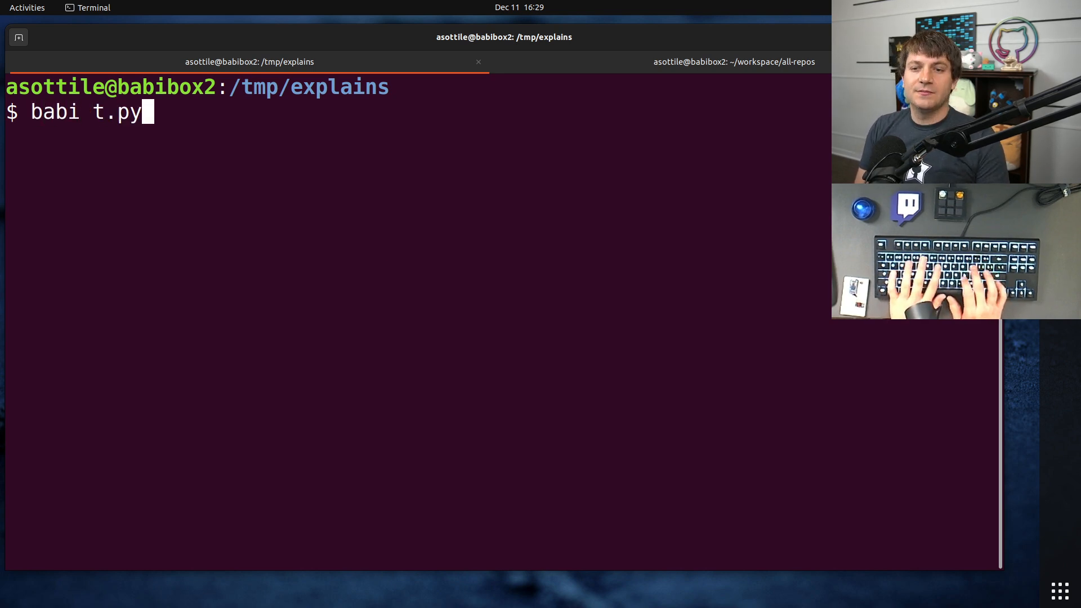
- Start class C in t.py with a __getattr__(self, attr) and an __init__ storing self.x = x
{"action": "key", "text": "Return"}
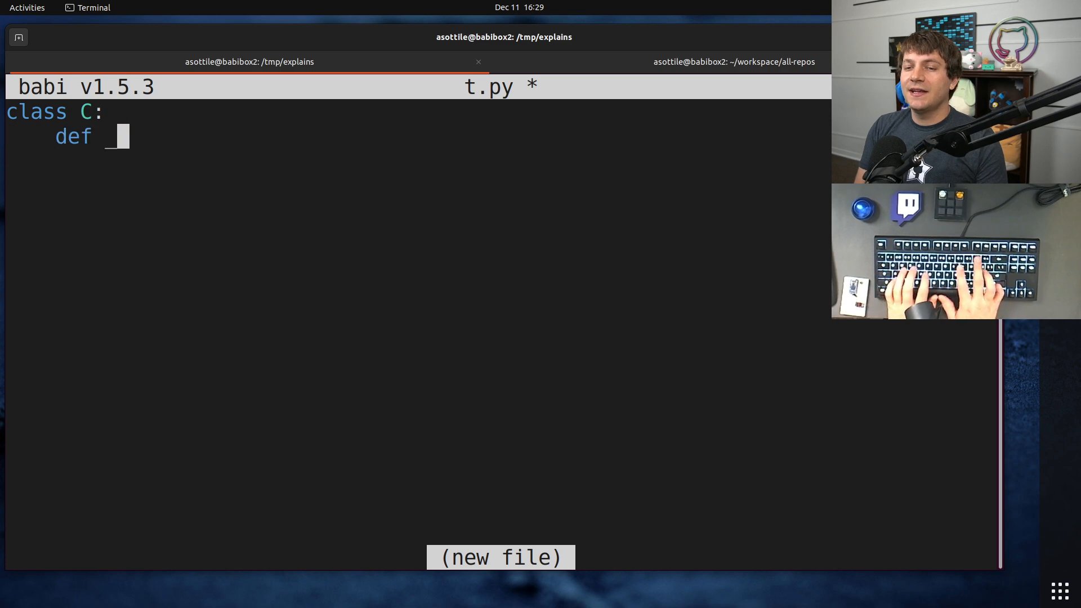
{"action": "type", "text": "__getattr"}
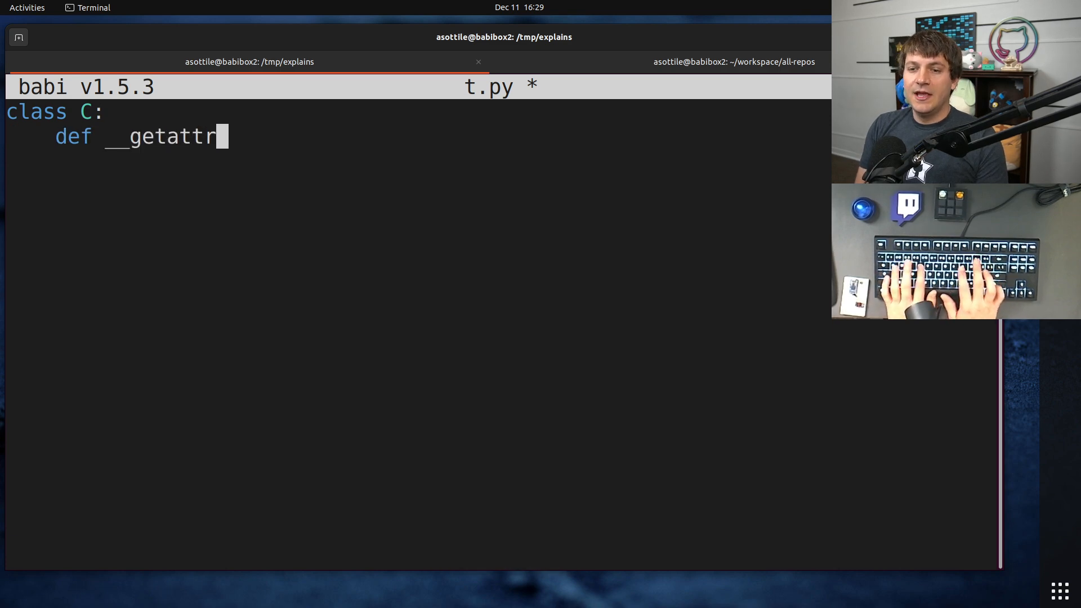
{"action": "type", "text": "__(self, attr):"}
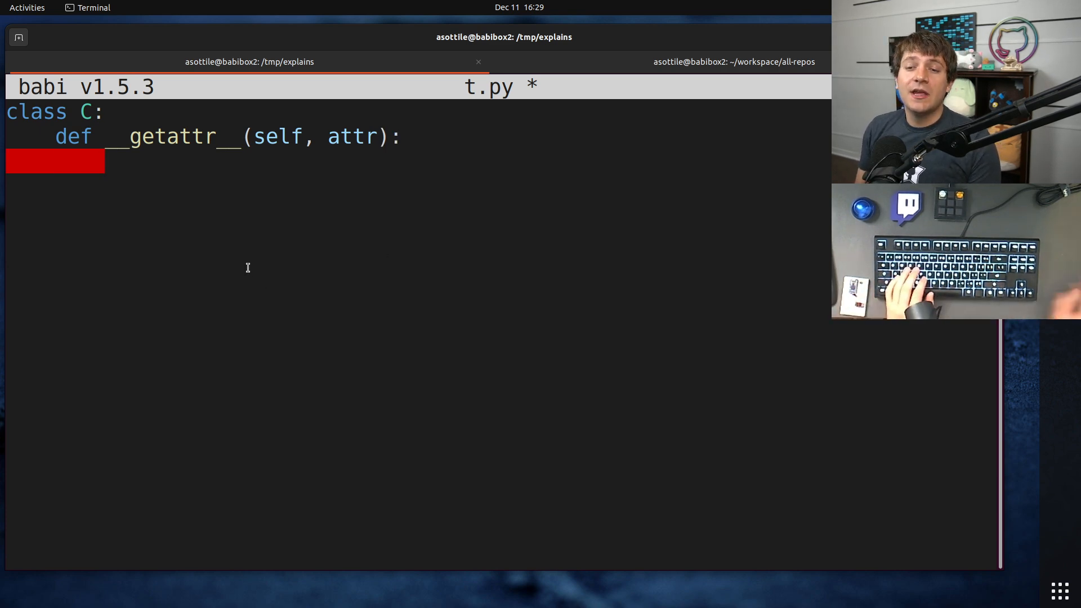
{"action": "type", "text": "def"}
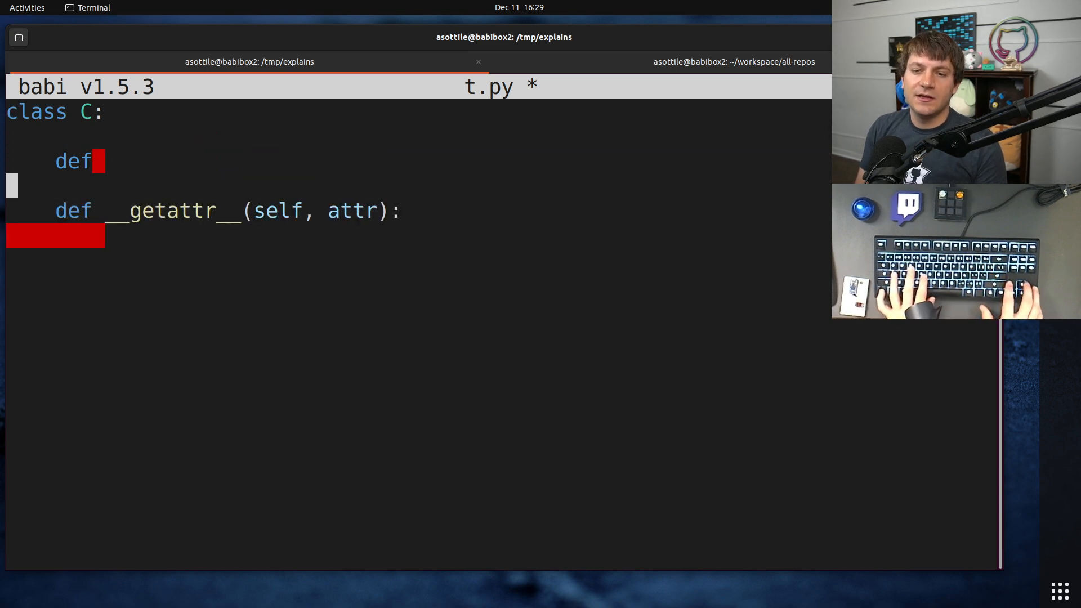
{"action": "type", "text": "__in"}
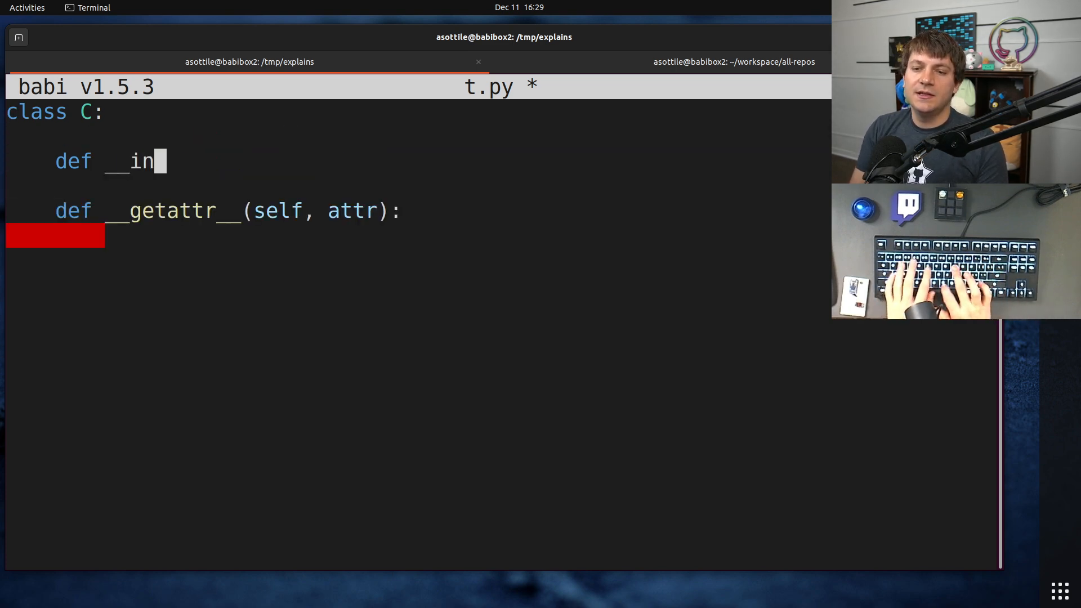
{"action": "type", "text": "it__(self, x):"}
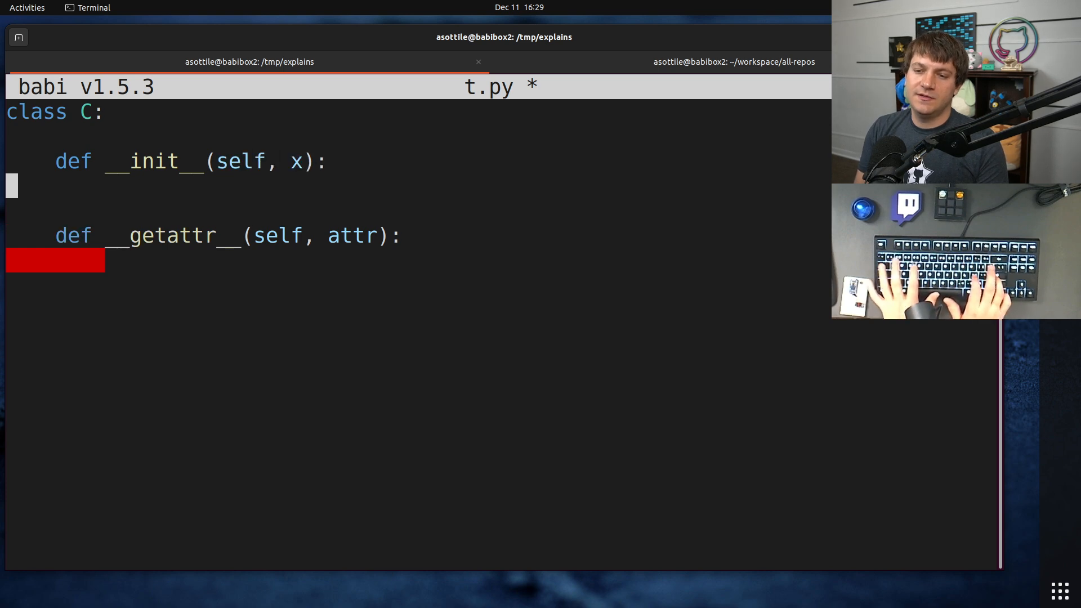
{"action": "type", "text": "self.x = x"}
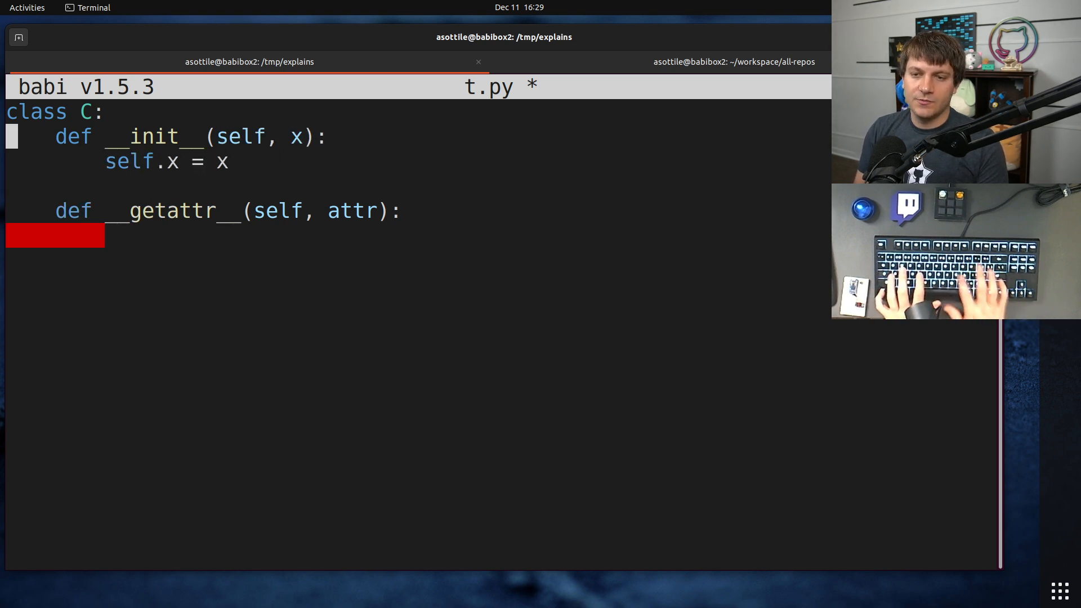
- Make __getattr__ print 'unrecognized attribute: {attr}' and return f'got {attr}', then save t.py
{"action": "type", "text": "print"}
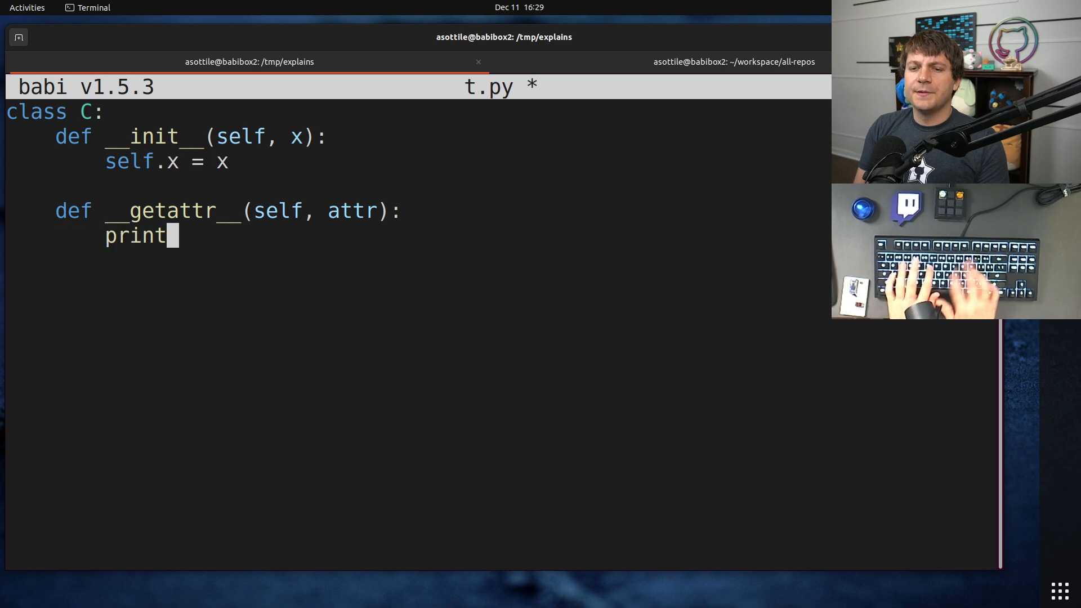
{"action": "type", "text": "('unrecognized attrib"}
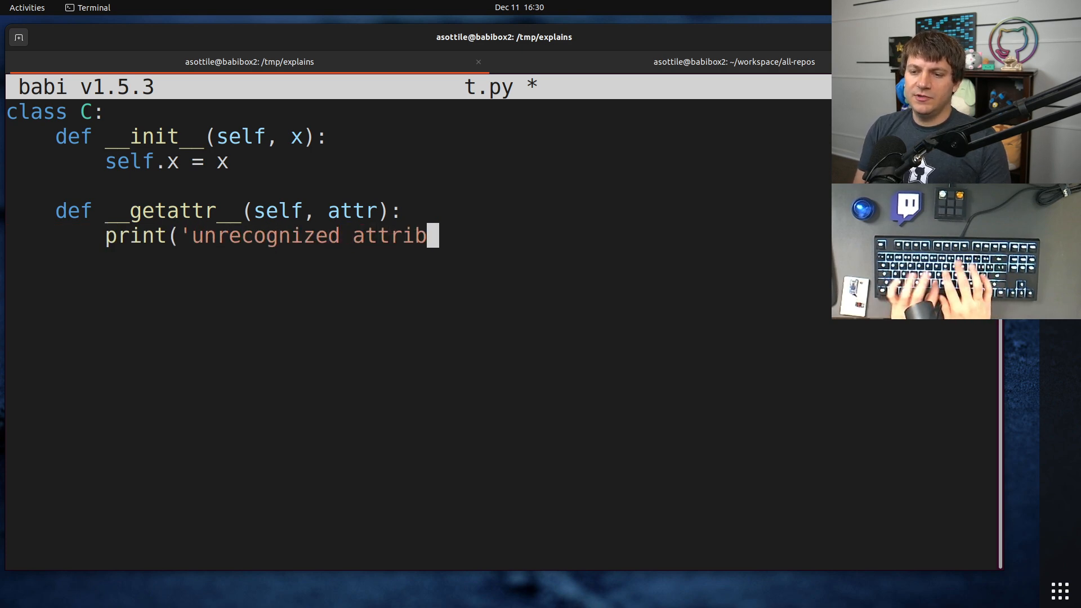
{"action": "type", "text": "te: {attr}')"}
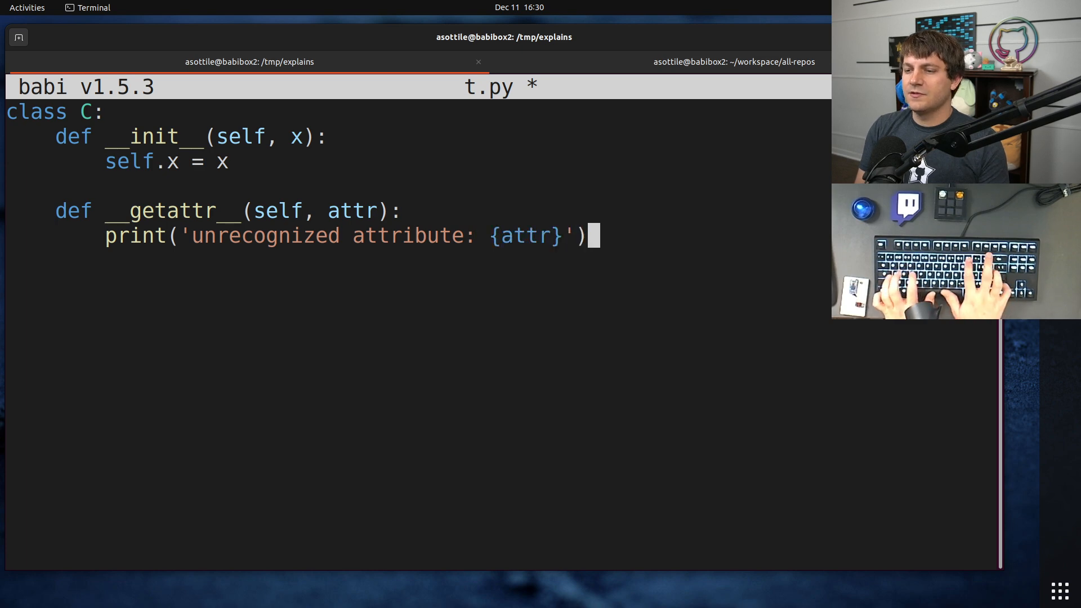
{"action": "type", "text": "f"}
{"action": "type", "text": "return f'"}
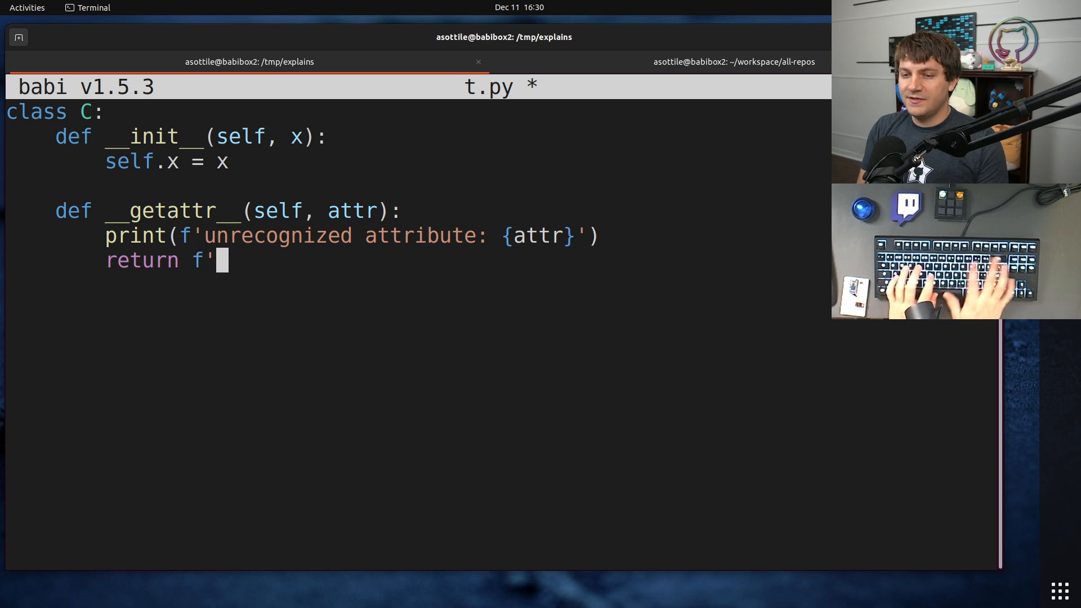
{"action": "type", "text": "got {attr"}
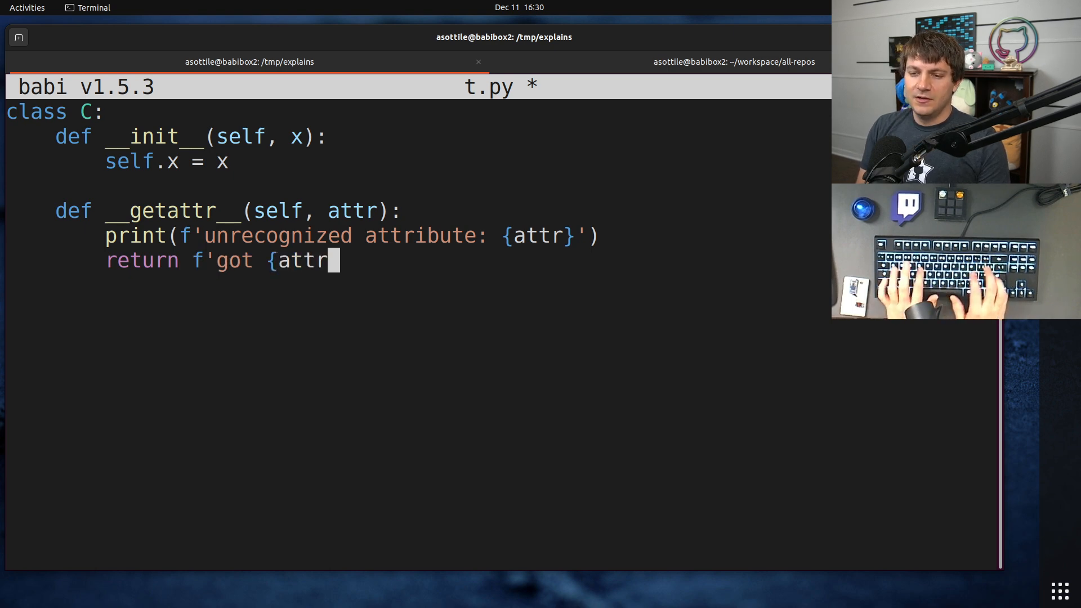
{"action": "key", "text": "ctrl+s"}
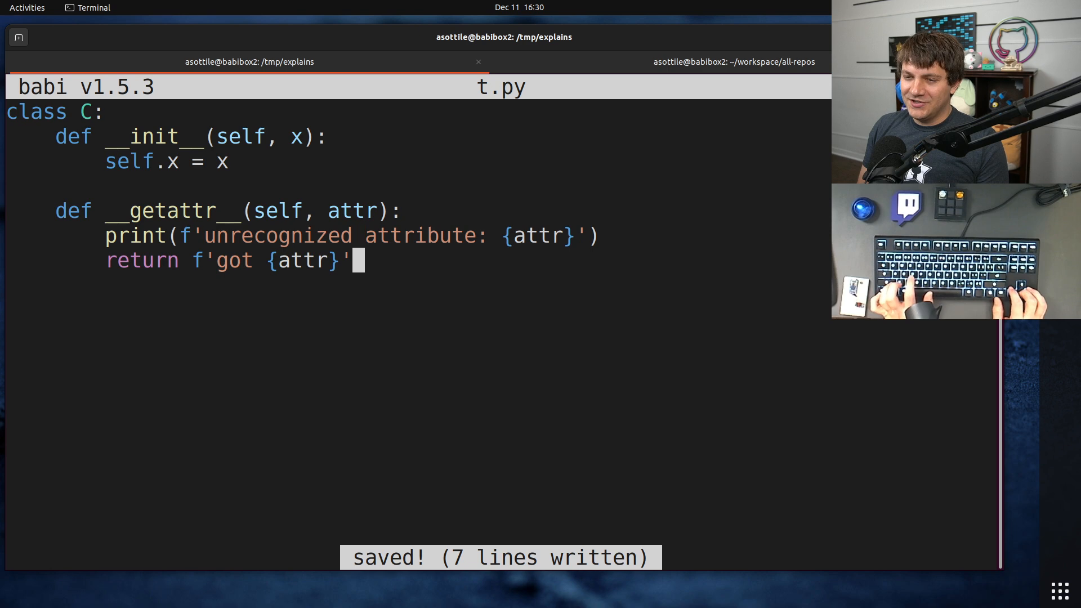
- Add c = C(1), print(c.x) and print(c.unknown_attribute_here) below the class and leave the editor
{"action": "type", "text": "C ="}
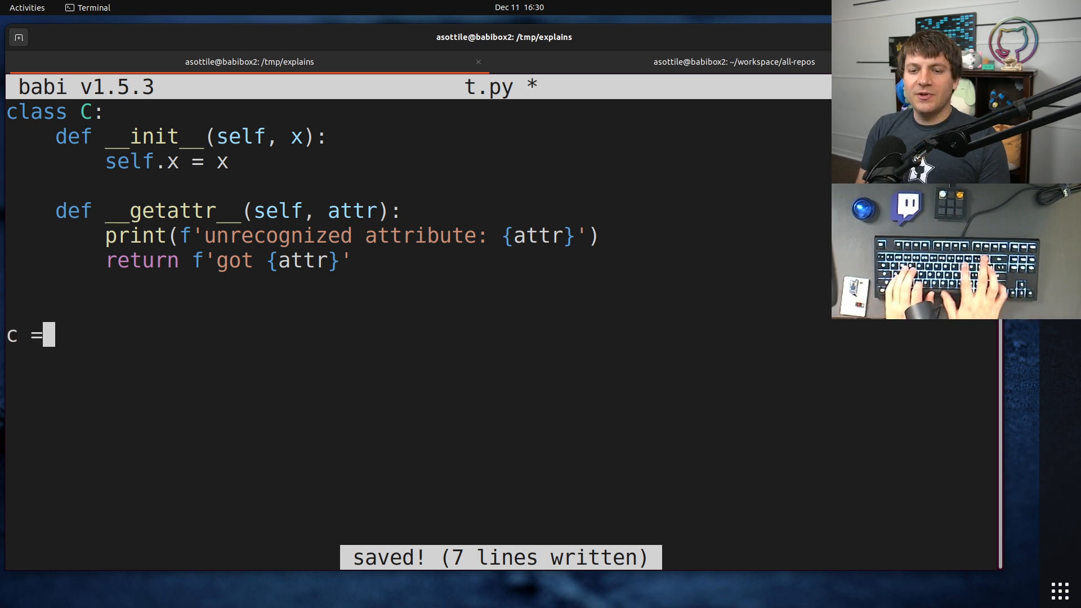
{"action": "type", "text": "()\\nprint"}
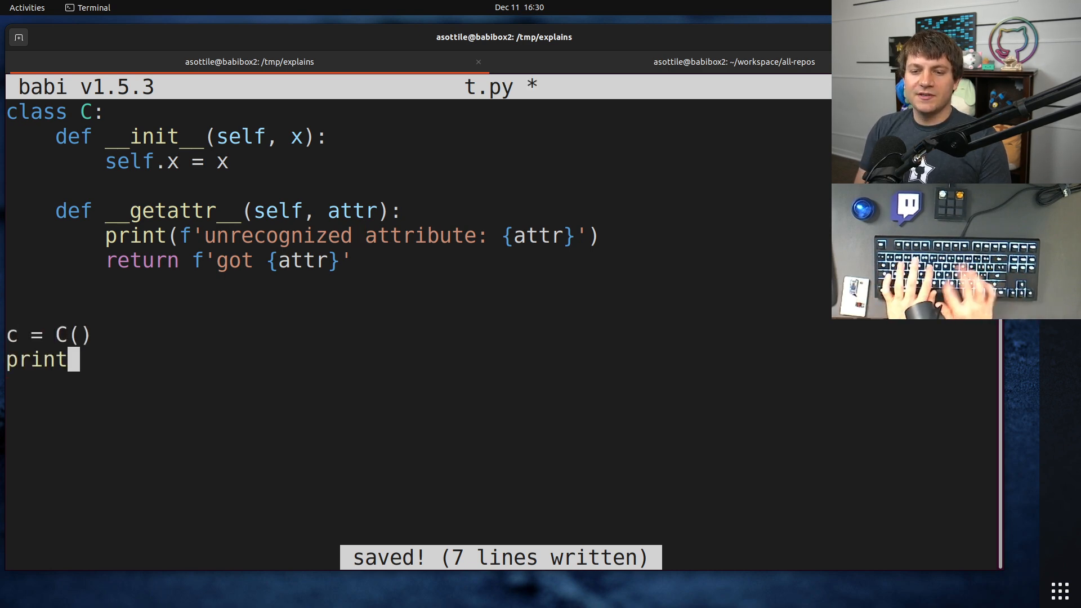
{"action": "type", "text": "(c.x)\\nprin"}
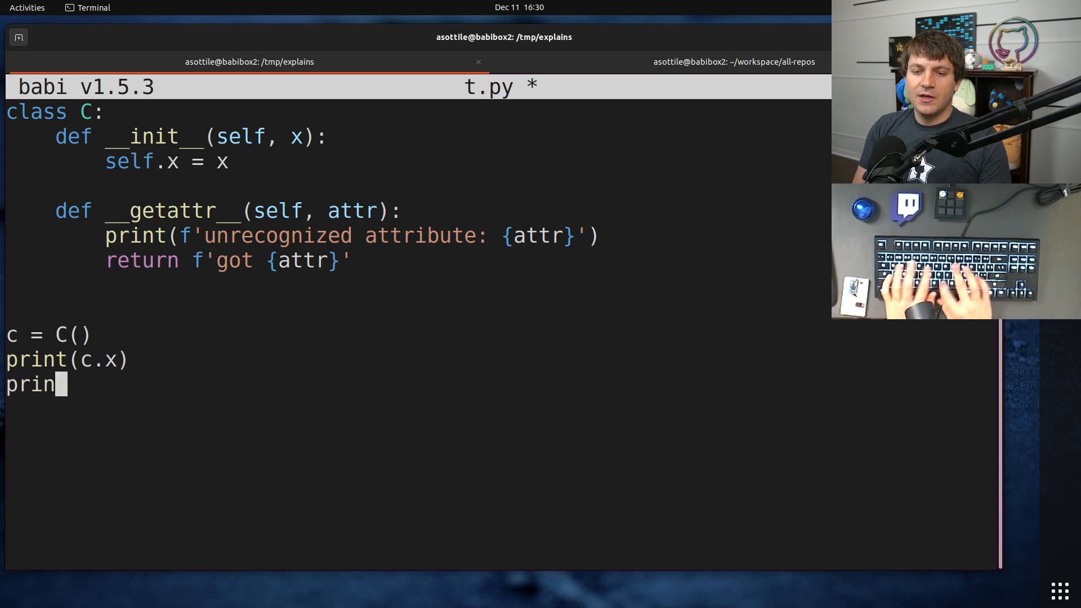
{"action": "type", "text": "t(c.u"}
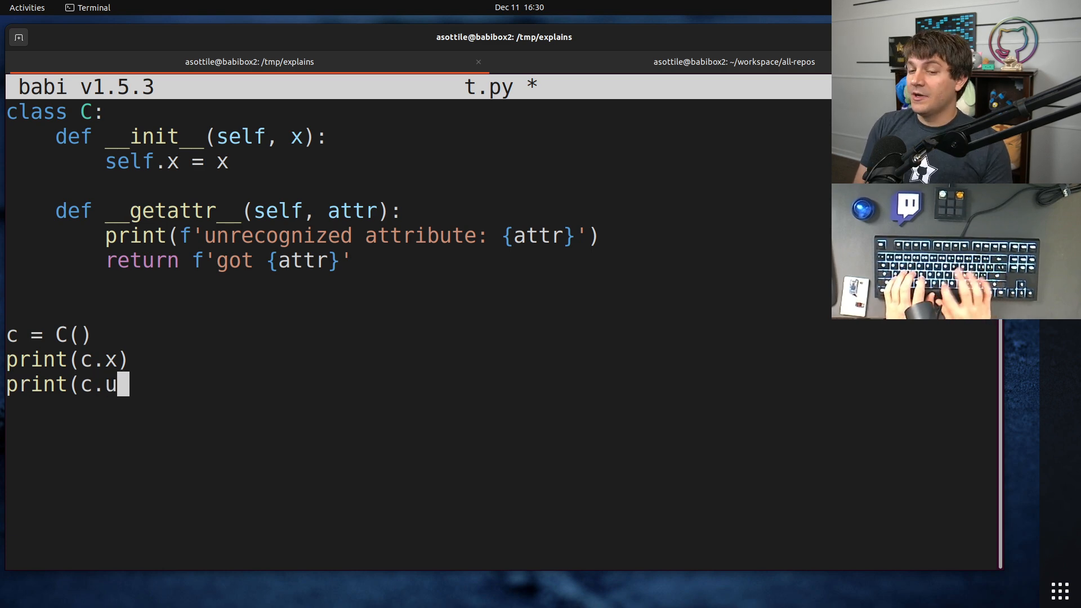
{"action": "type", "text": "nknown_at"}
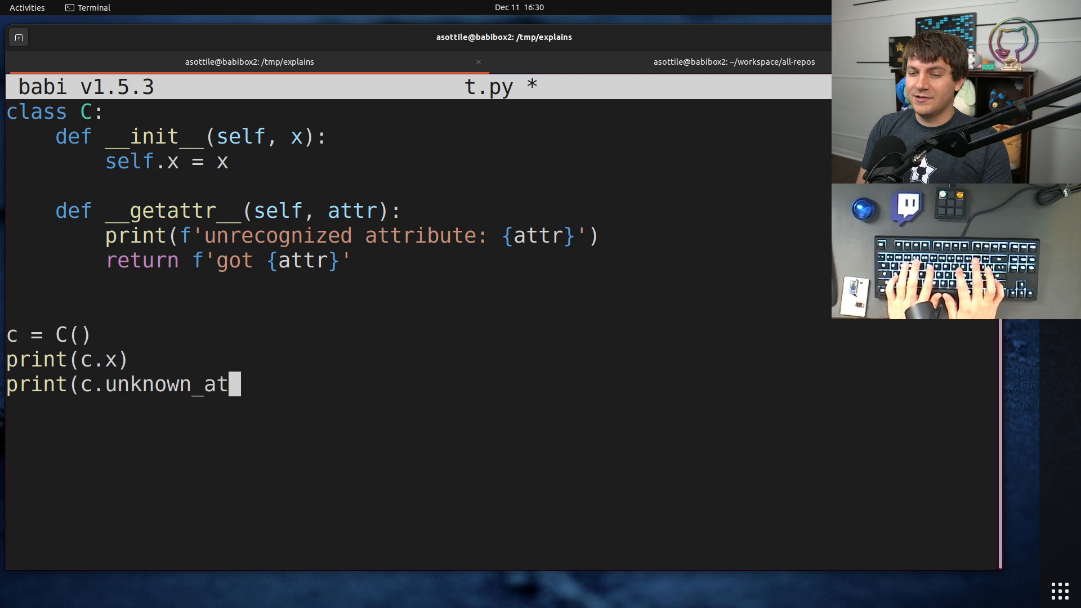
{"action": "type", "text": "tribute_here)"}
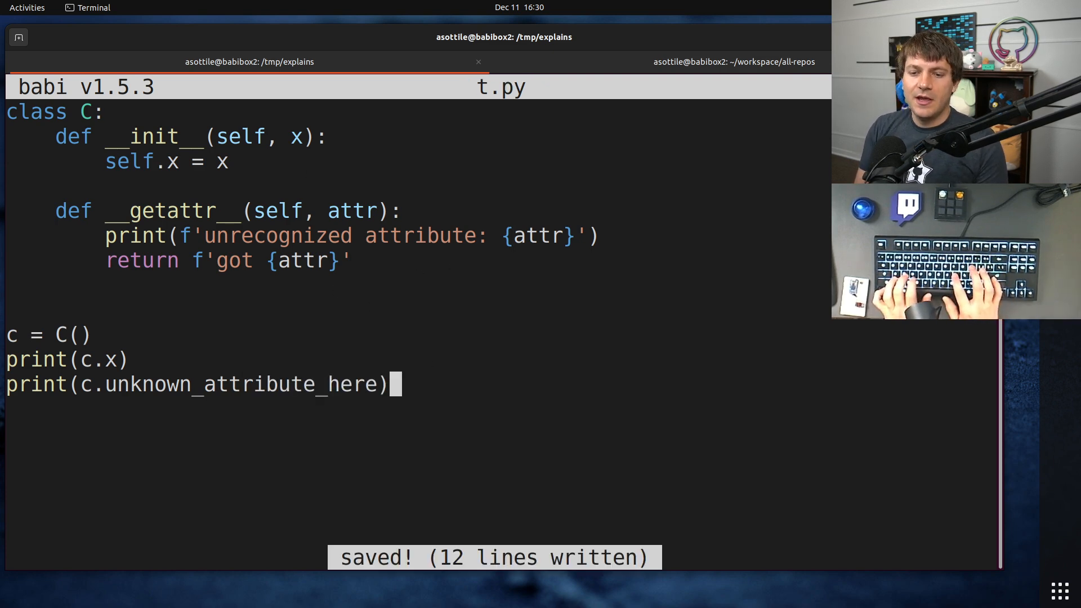
{"action": "type", "text": "1"}
{"action": "key", "text": "Return"}
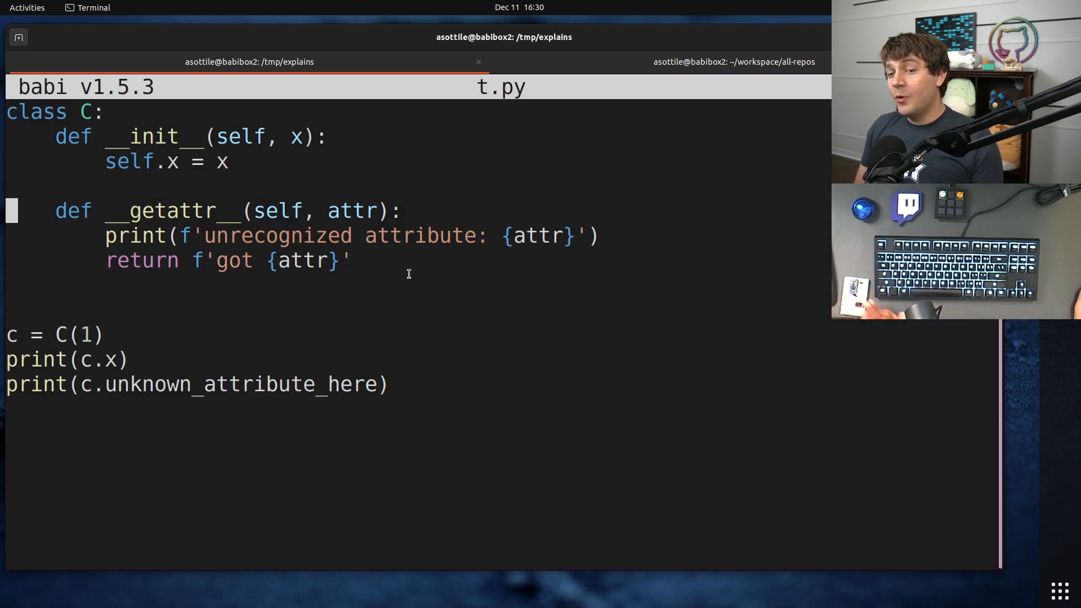
{"action": "mouse_move", "coordinate": [507, 260]}
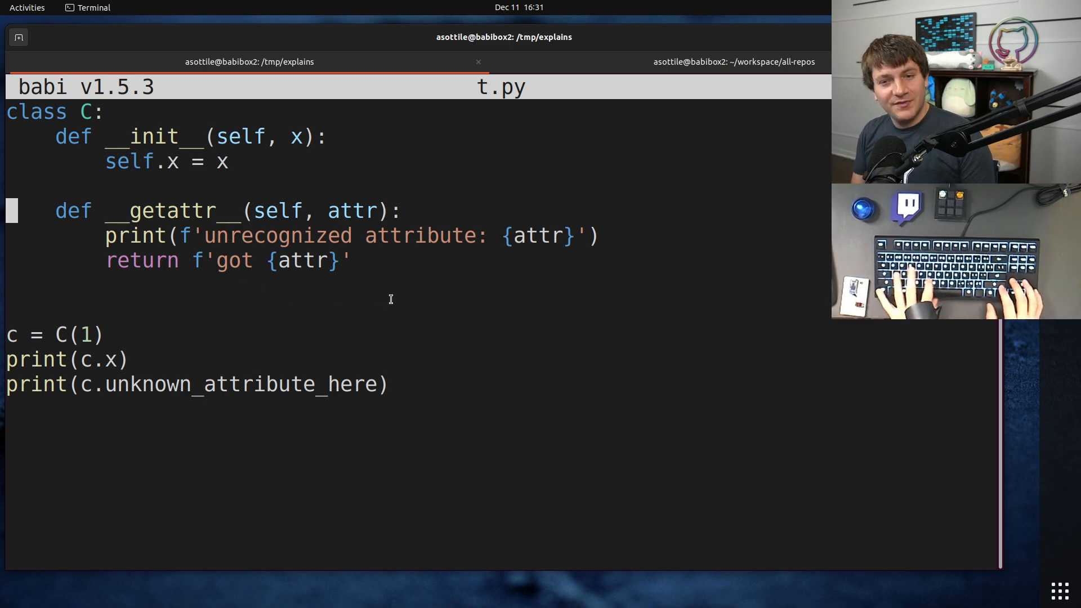
- Append sys.modules[__name__] = c at the end of t.py
{"action": "type", "text": "syu"}
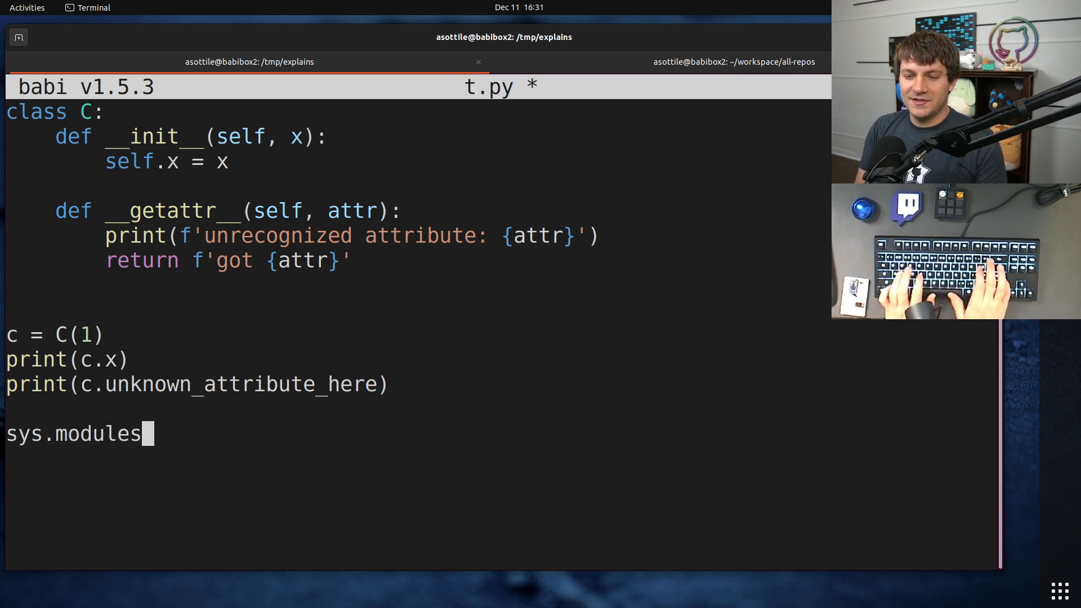
{"action": "type", "text": "[__name__ ="}
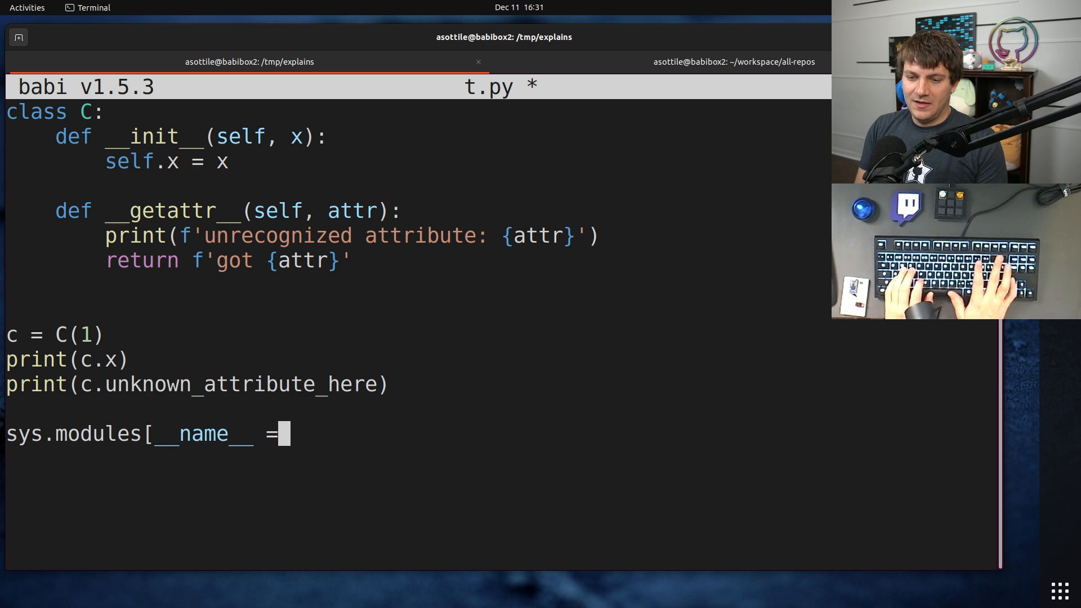
{"action": "type", "text": "]"}
{"action": "type", "text": "babi t.py"}
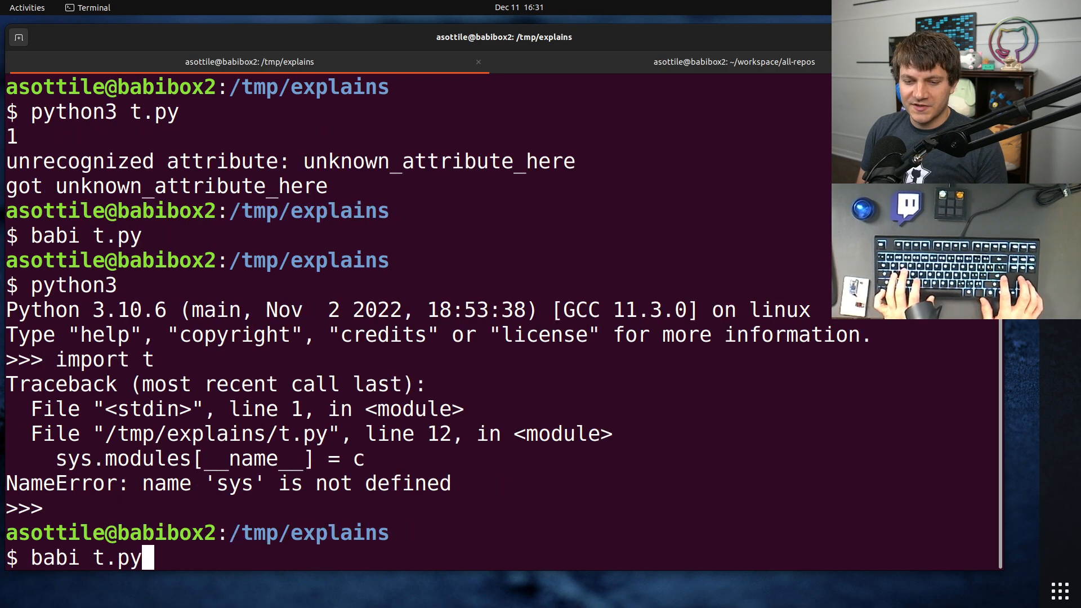
- Fix the sys import and evaluate t.x and t.asdfasdfasdf in the python3 REPL
{"action": "key", "text": "Return"}
{"action": "type", "text": "t.asdfasdfa"}
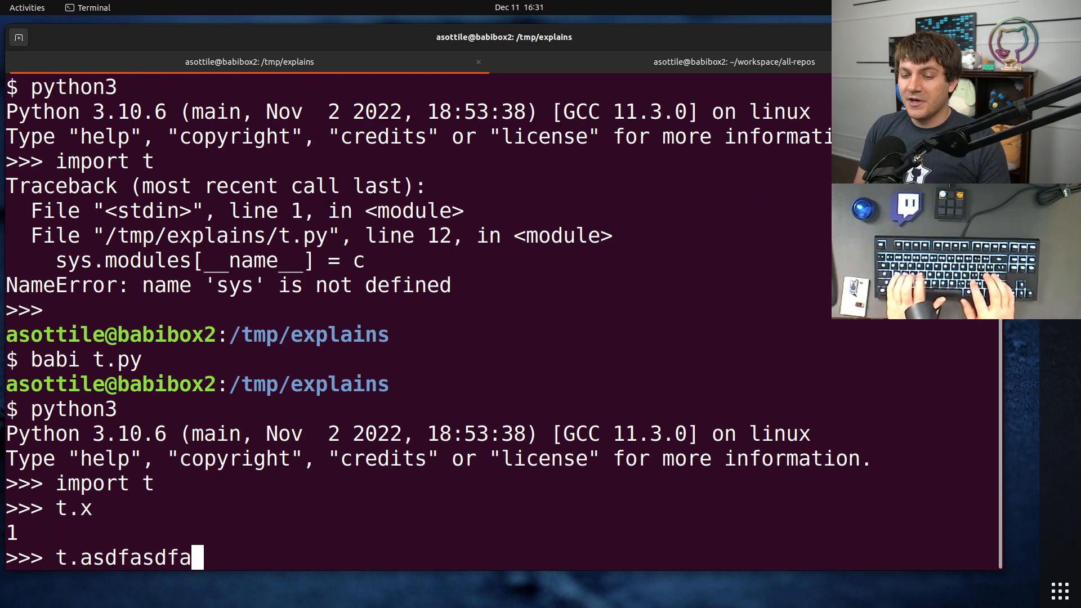
{"action": "key", "text": "Return"}
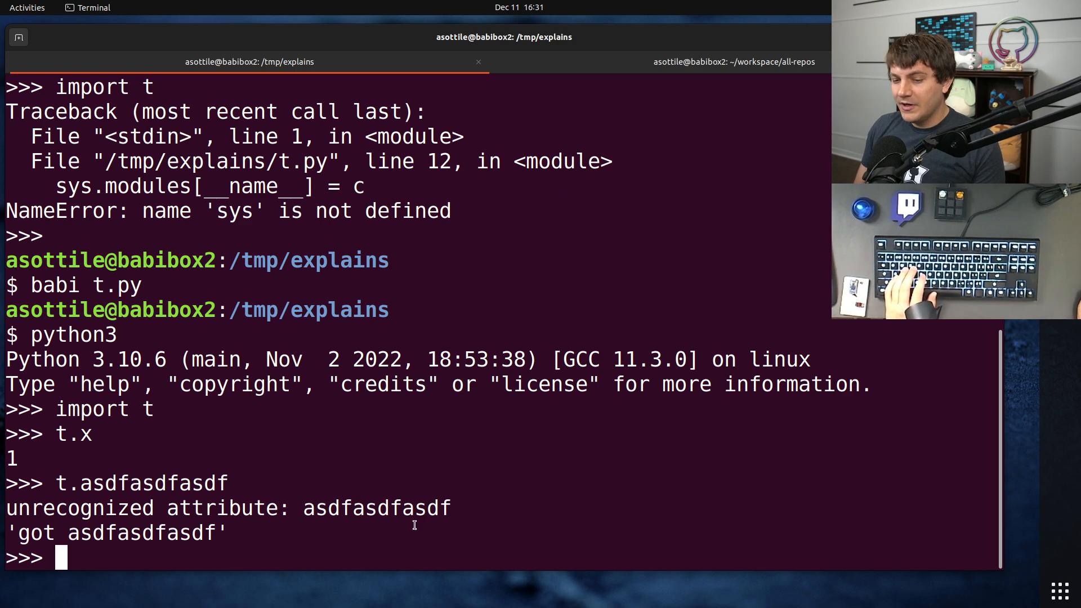
{"action": "mouse_move", "coordinate": [389, 496]}
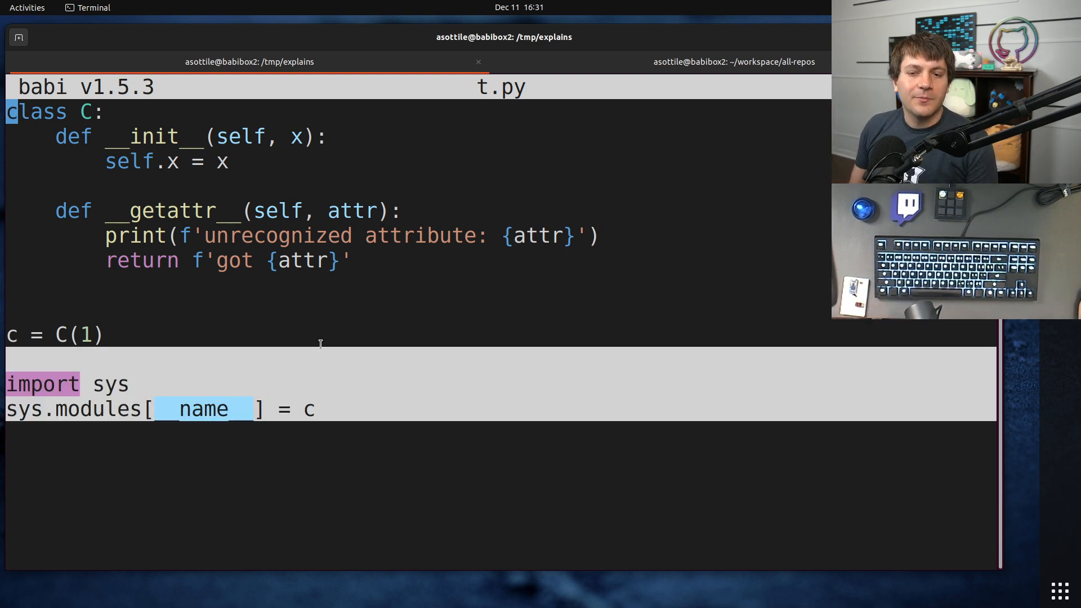
{"action": "mouse_move", "coordinate": [263, 400]}
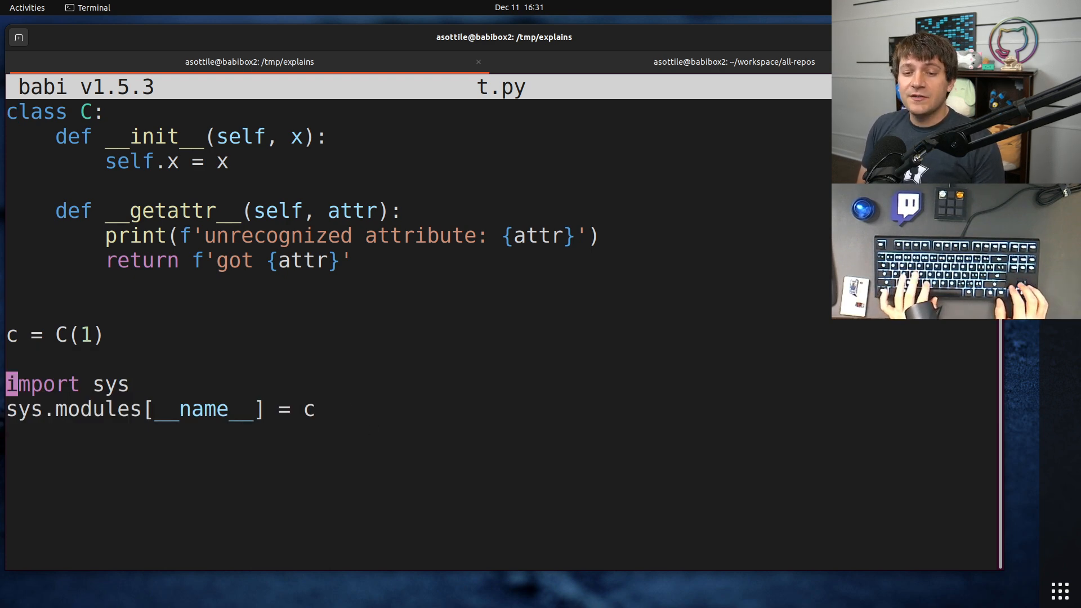
- Write a module-level def __getattr__(attr) returning f'unknown: {attr}' in t.py
{"action": "type", "text": "def __getattr__"}
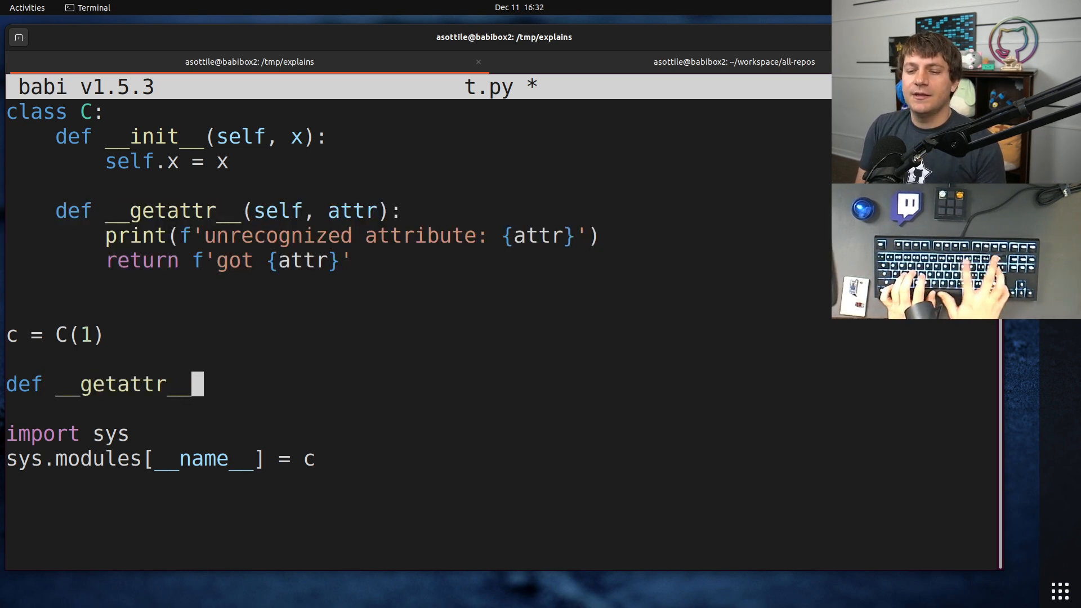
{"action": "type", "text": "("}
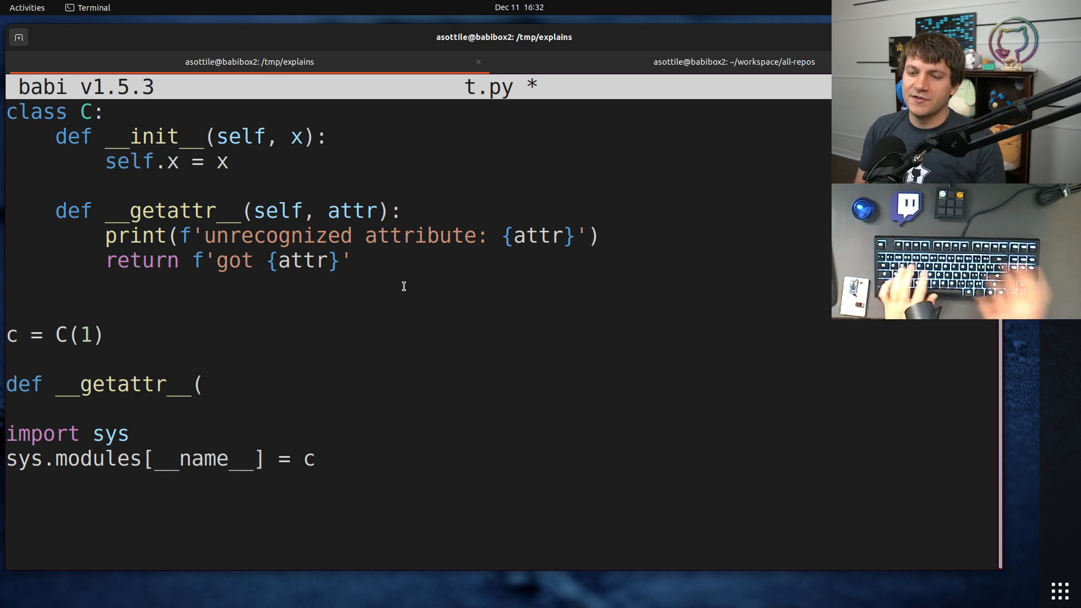
{"action": "type", "text": "attr):"}
{"action": "type", "text": "return f'u"}
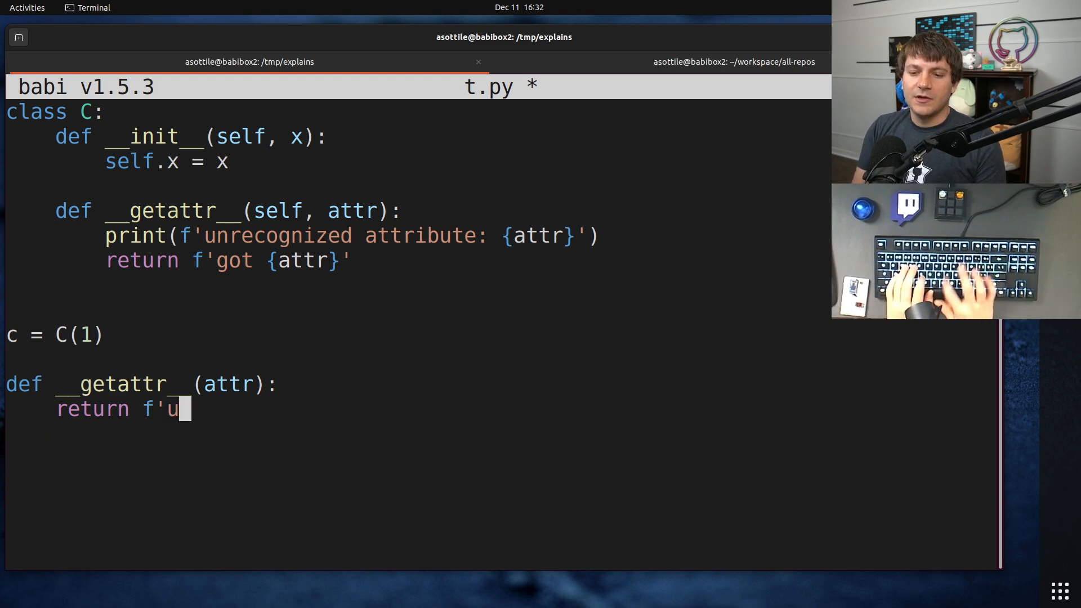
{"action": "type", "text": "nknown: attr'"}
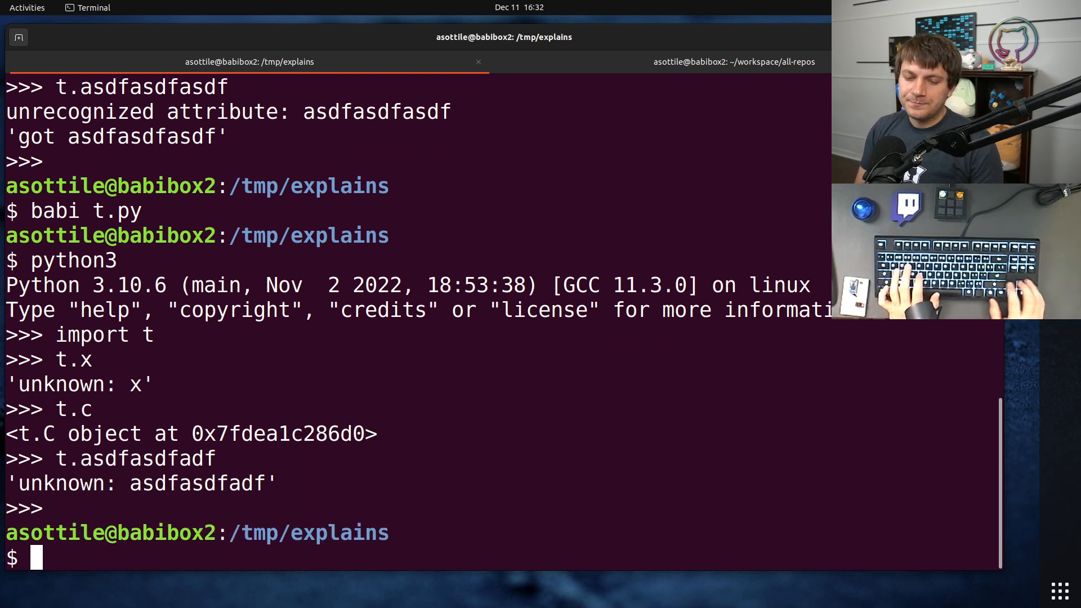
- Review t.py once more, then switch to the ~/workspace/all-repos terminal tab
{"action": "key", "text": "Return"}
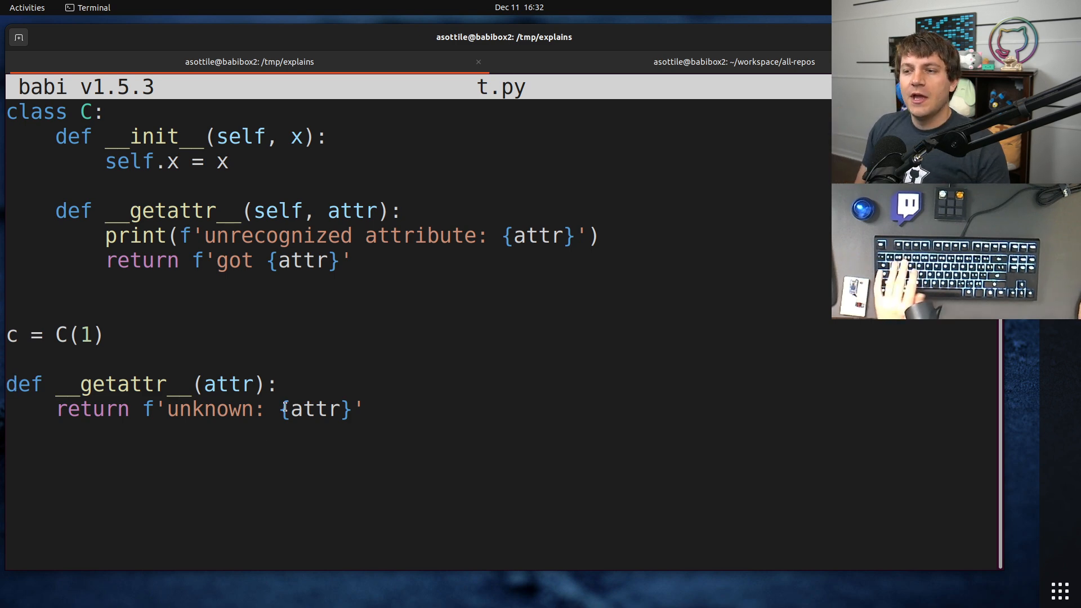
{"action": "left_click", "coordinate": [733, 61]}
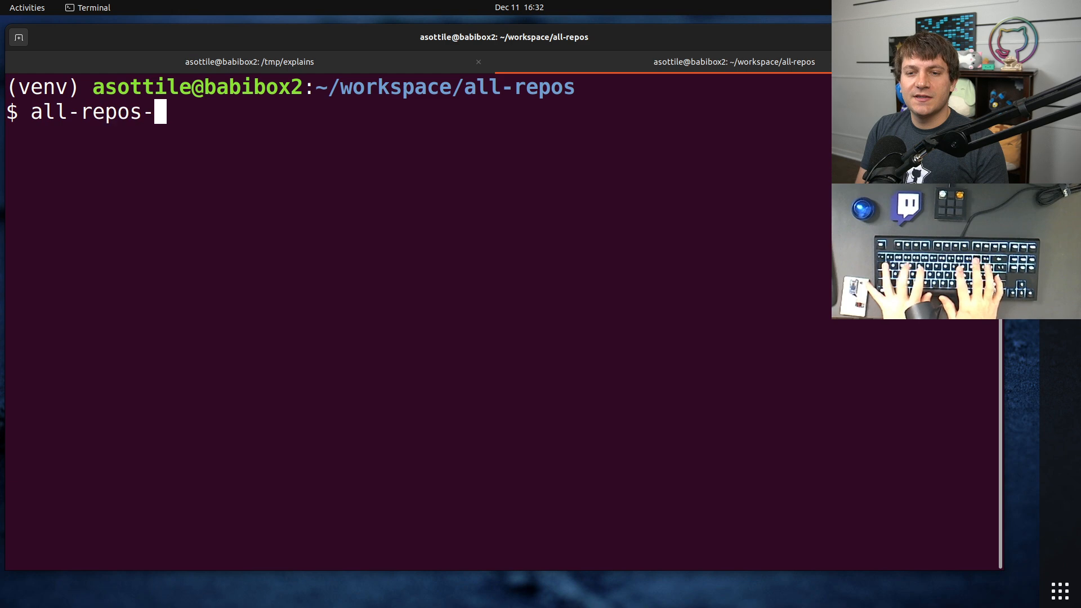
- Run all-repos-grep '^def __getattr__' -- '*.py' across all repositories
{"action": "type", "text": "grep '^def"}
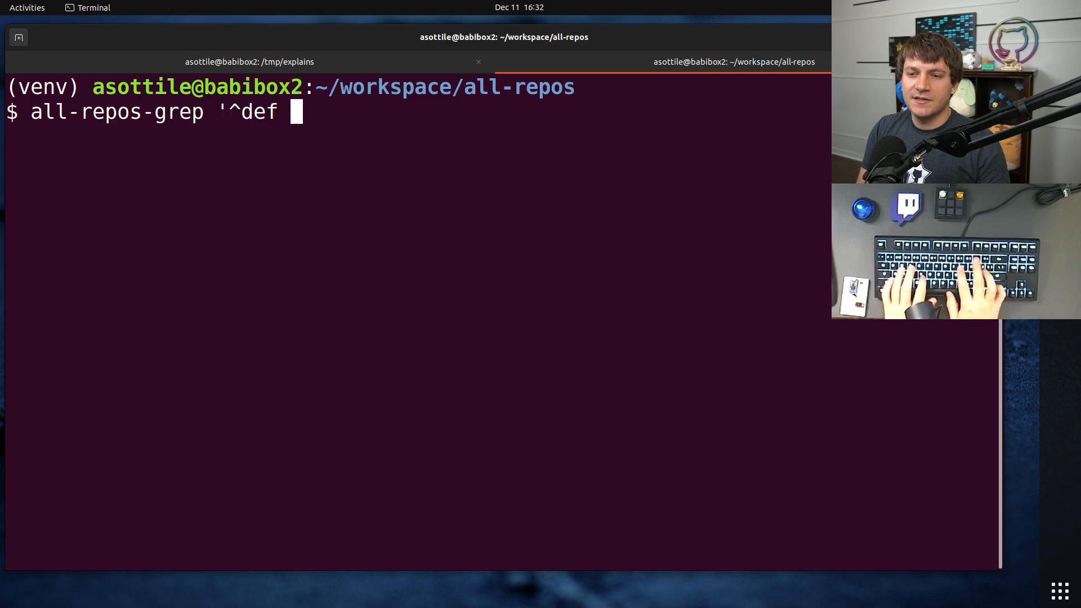
{"action": "type", "text": "__getattr__' -"}
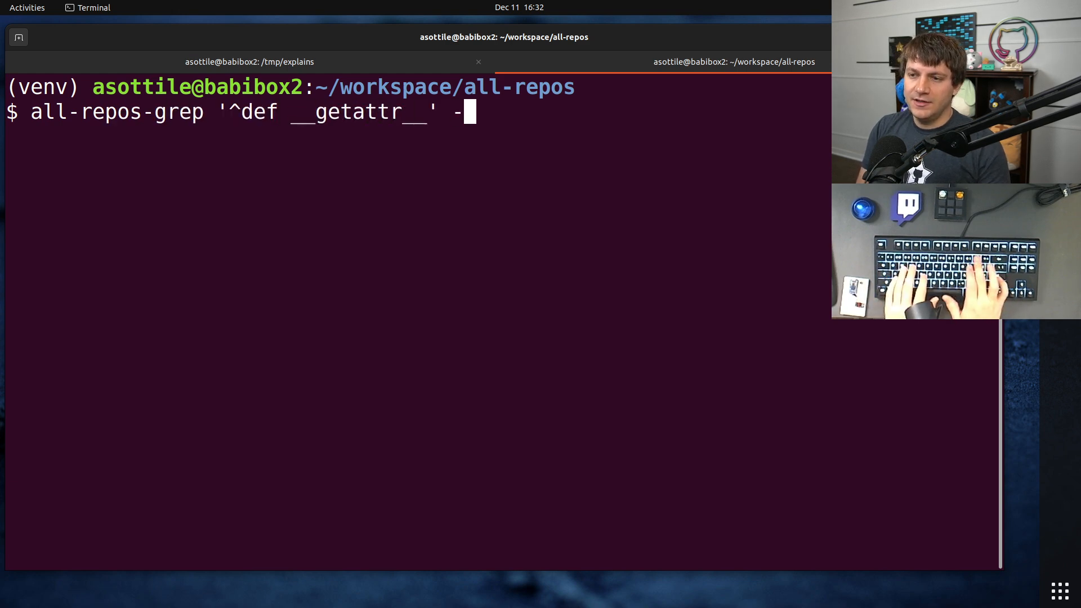
{"action": "key", "text": "Return"}
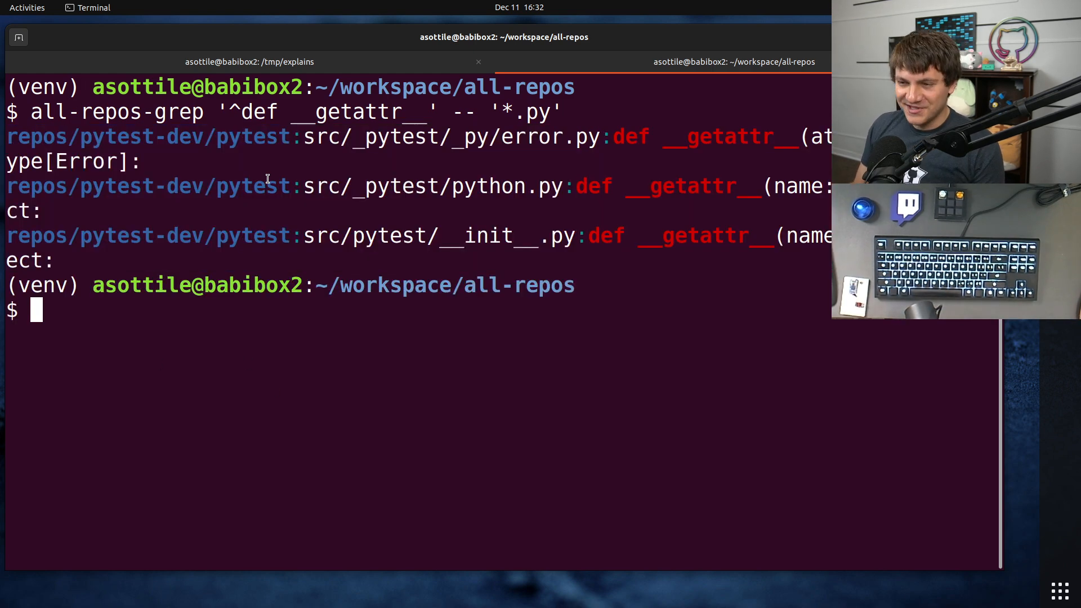
- Open pytest's src/_pytest/python.py and jump to its def __getattr__ returning InstanceDummy
{"action": "type", "text": "nano repos/pytest-dev/pytest"}
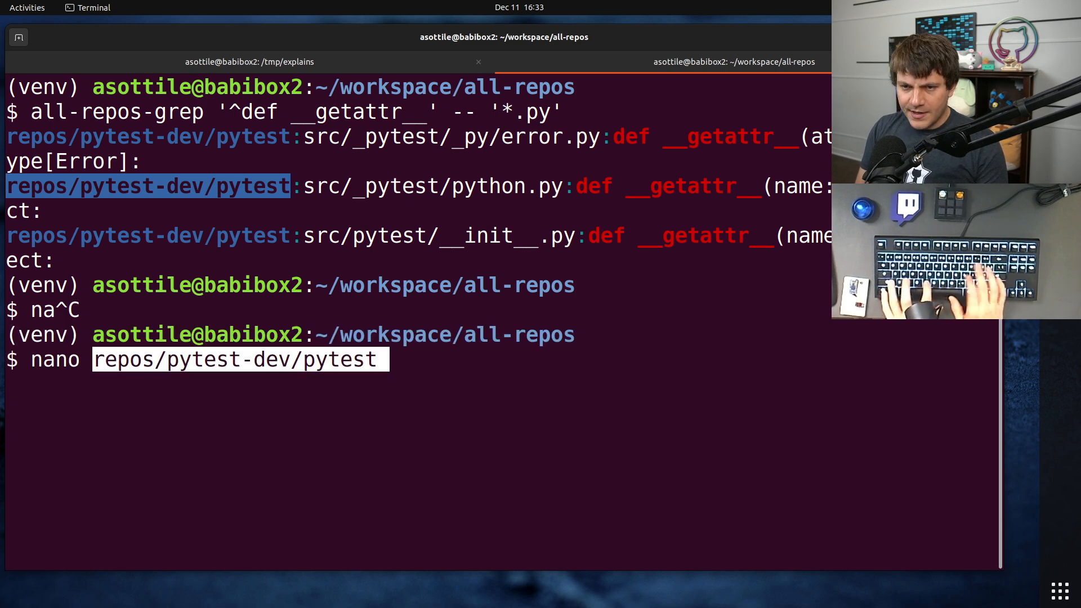
{"action": "type", "text": "/src/_py"}
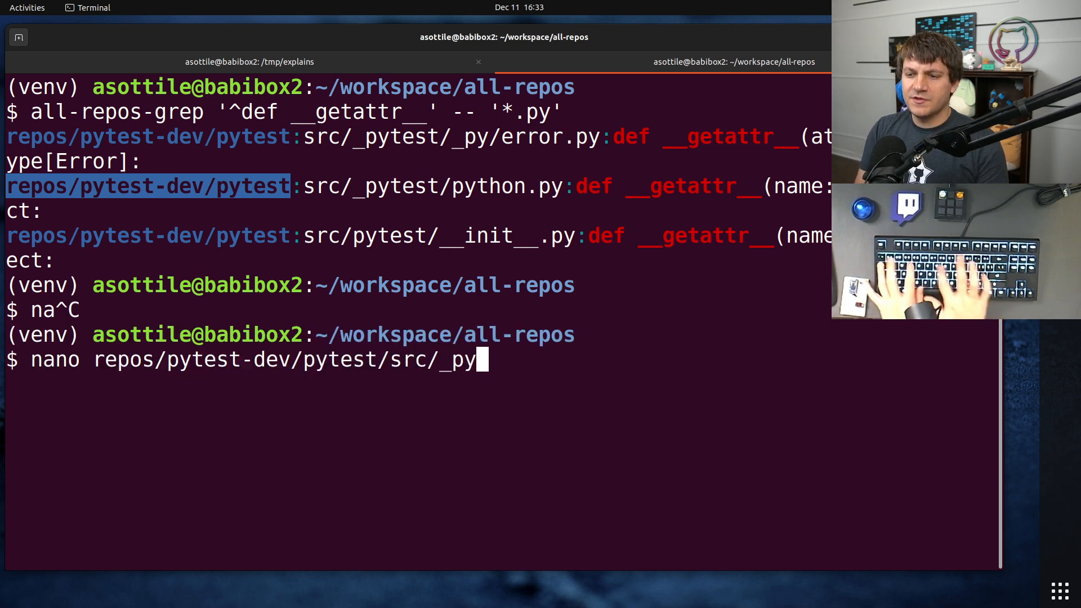
{"action": "type", "text": "test/python.py"}
{"action": "type", "text": "def __getattr"}
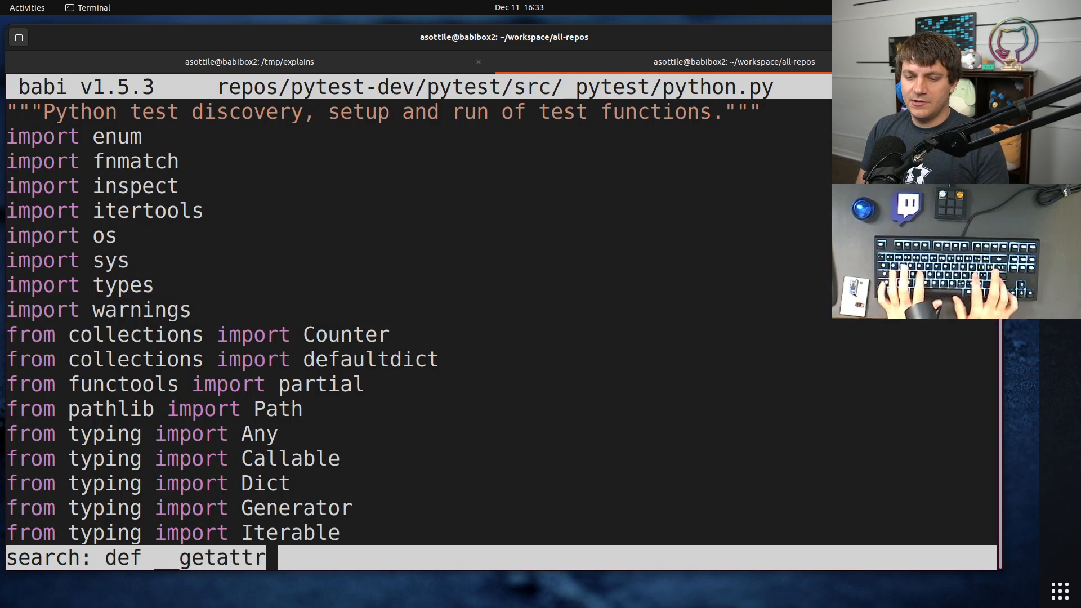
{"action": "key", "text": "Return"}
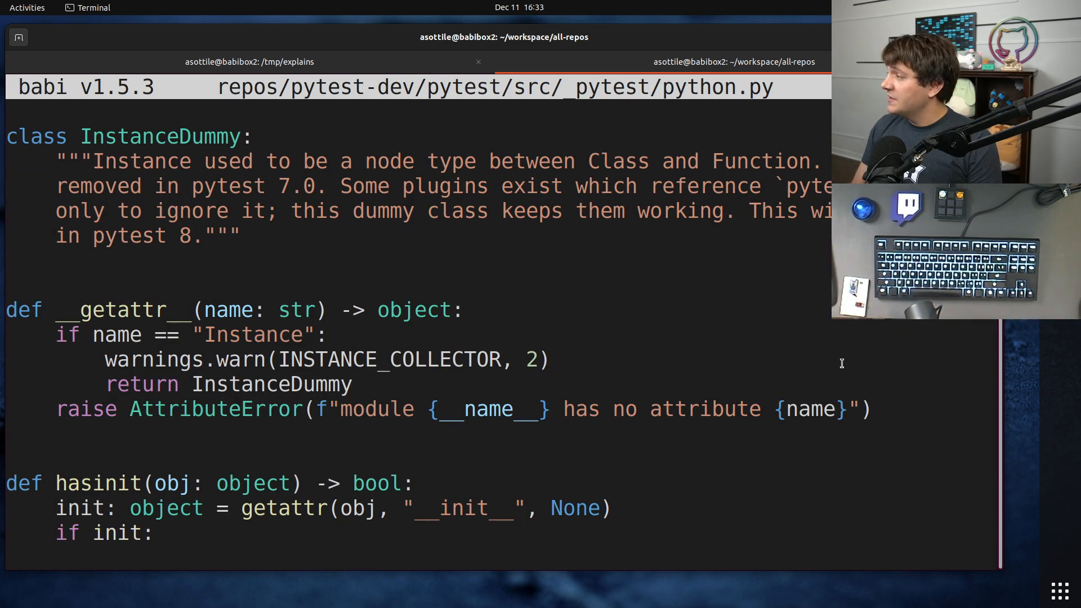
{"action": "mouse_move", "coordinate": [705, 346]}
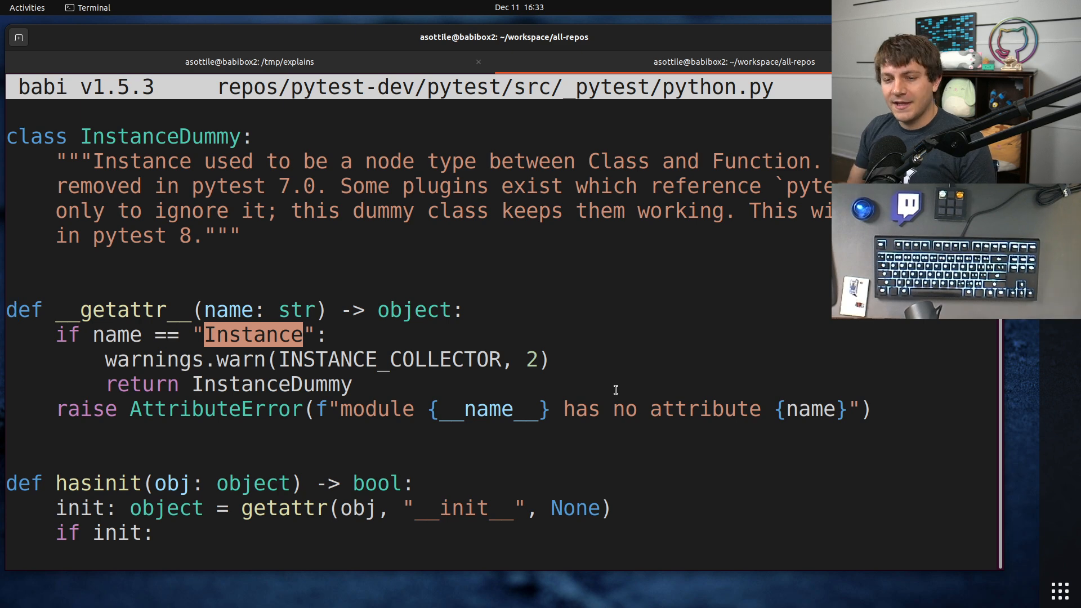
{"action": "mouse_move", "coordinate": [312, 348]}
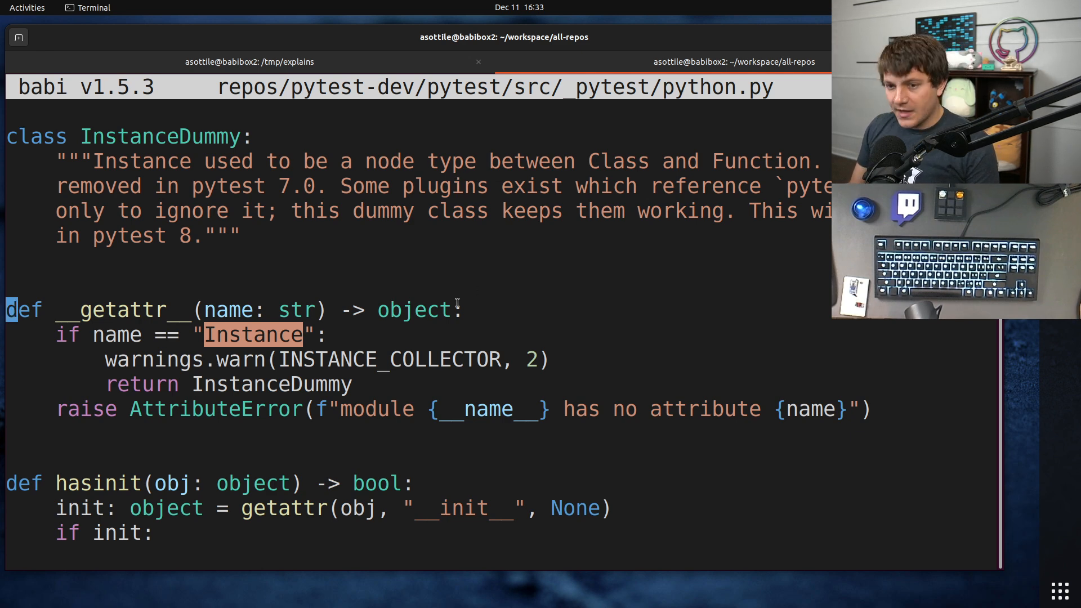
{"action": "double_click", "coordinate": [122, 310]}
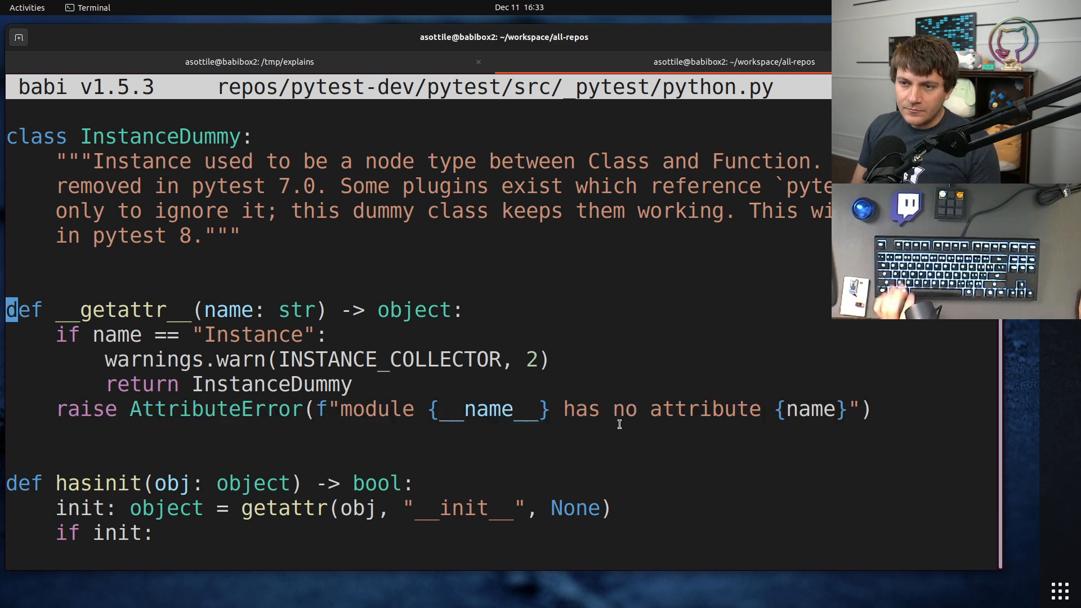
{"action": "mouse_move", "coordinate": [179, 269]}
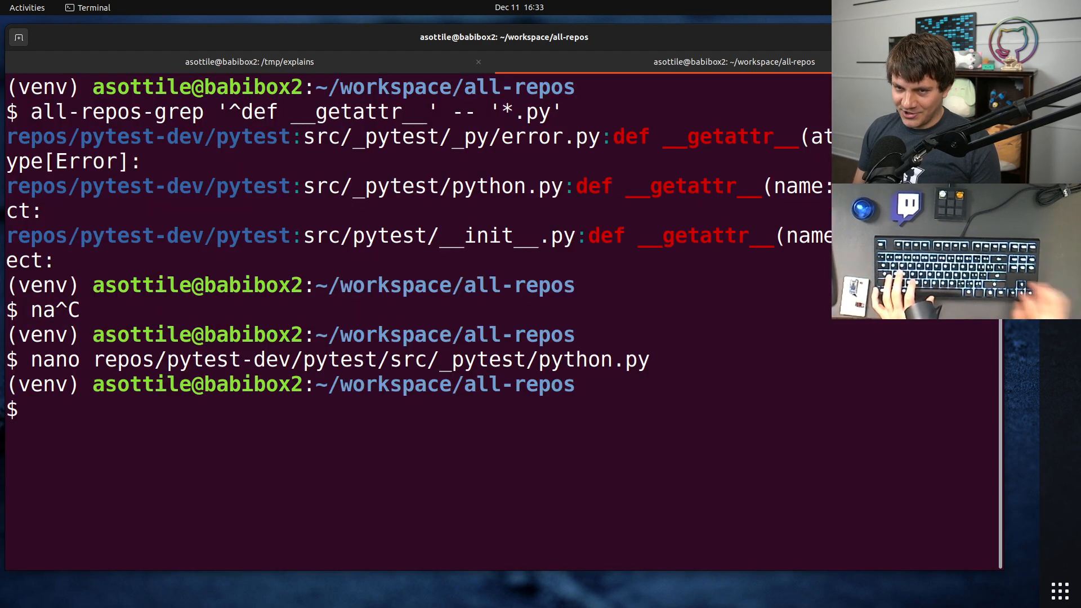
- Compose nano repos/pytest-dev/pytest/src/_pytest/_py/error.py using Tab completion
{"action": "type", "text": "mamp"}
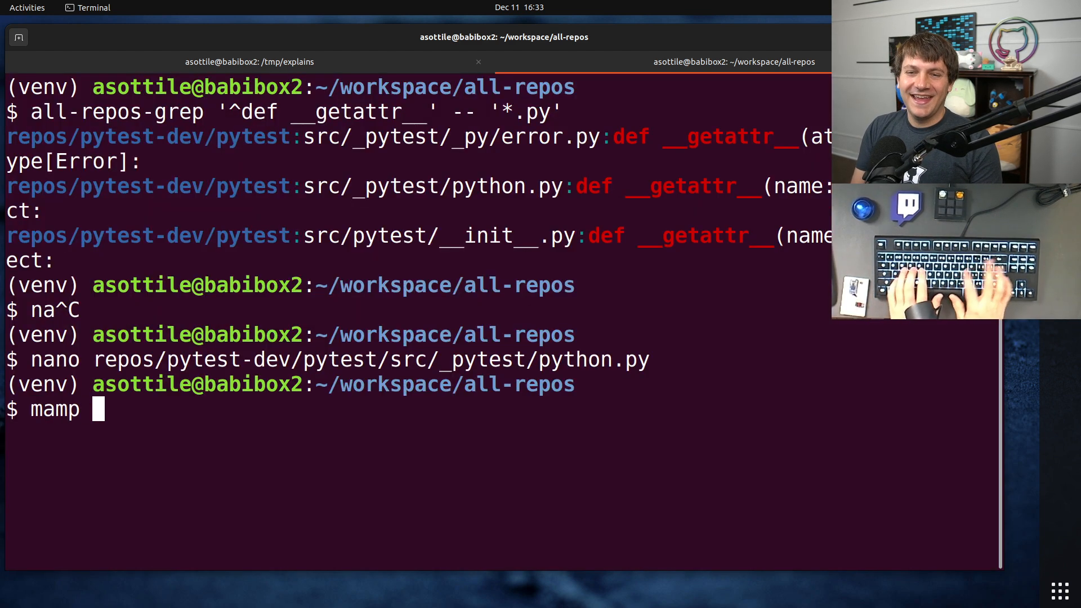
{"action": "type", "text": "nano repos/py"}
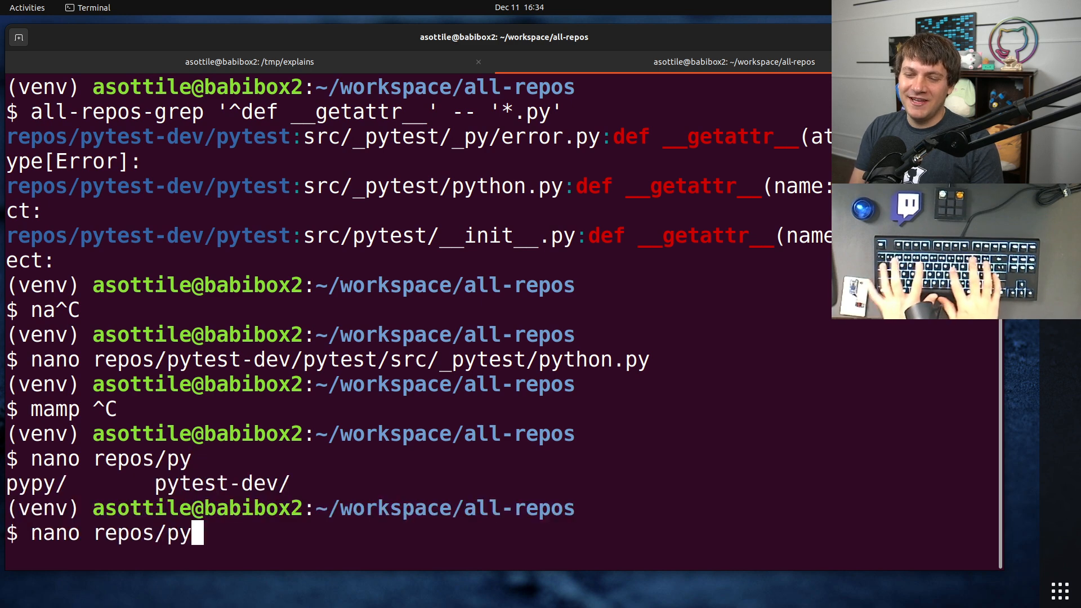
{"action": "key", "text": "Tab"}
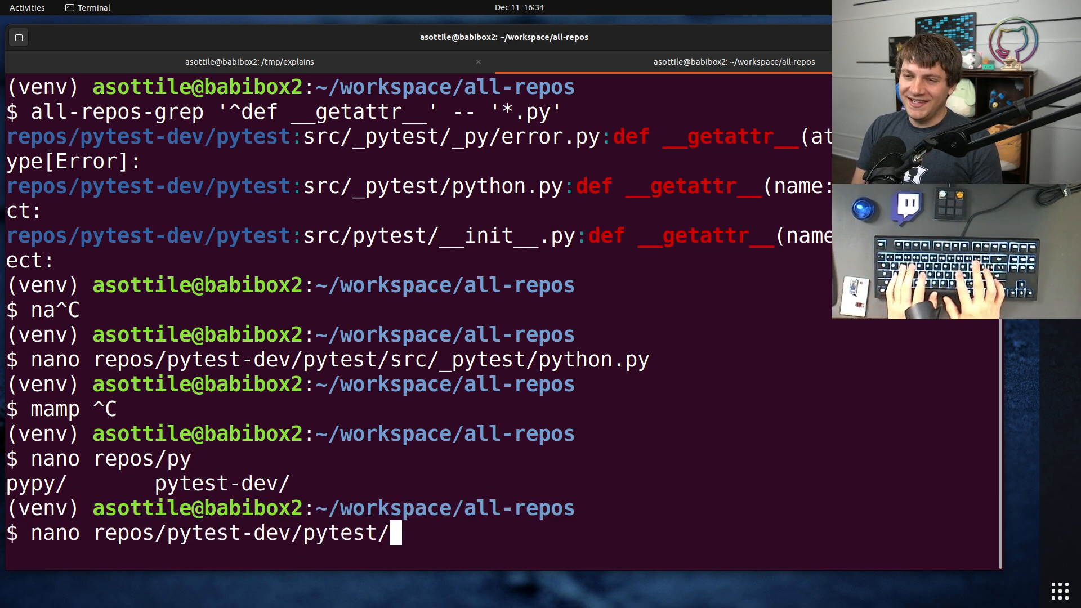
{"action": "type", "text": "src/_pytest/_py/"}
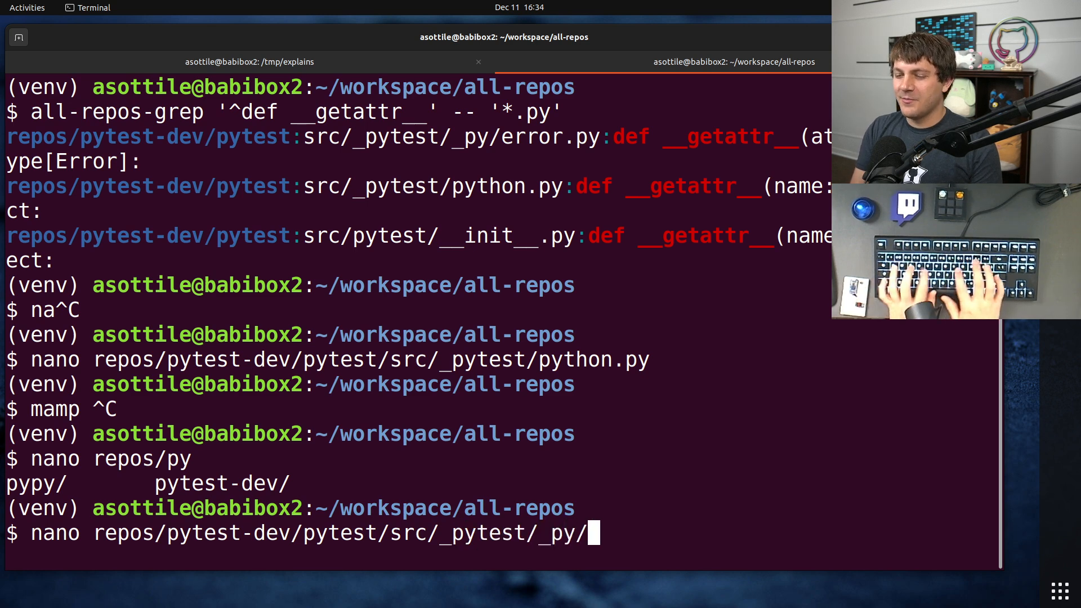
{"action": "type", "text": "error.py"}
{"action": "type", "text": "def __get"}
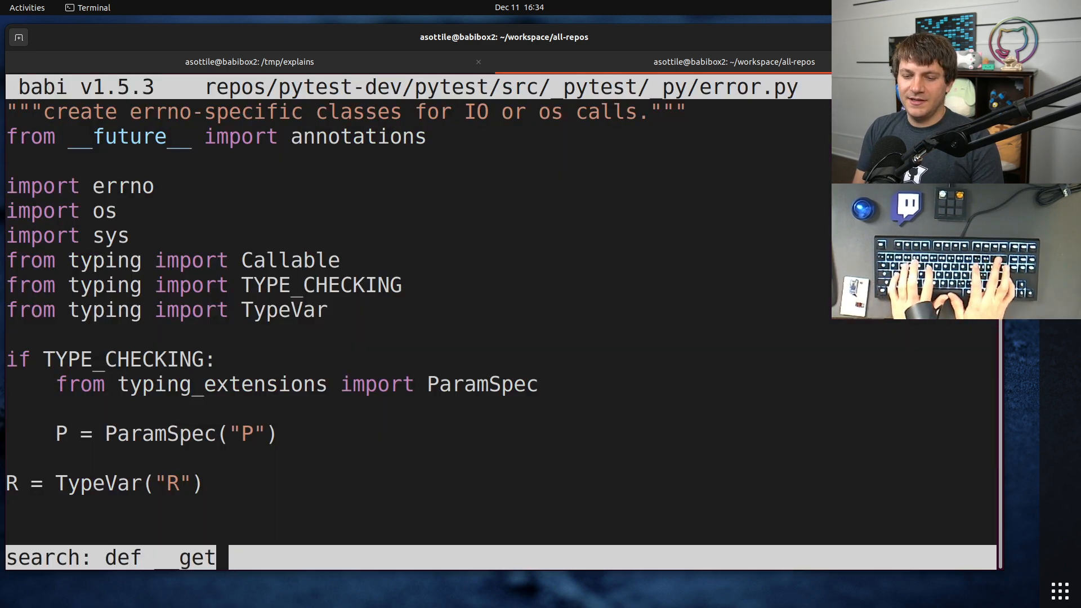
- Find error.py's __getattr__ and scroll through _geterrnoclass and the Error class
{"action": "key", "text": "Return"}
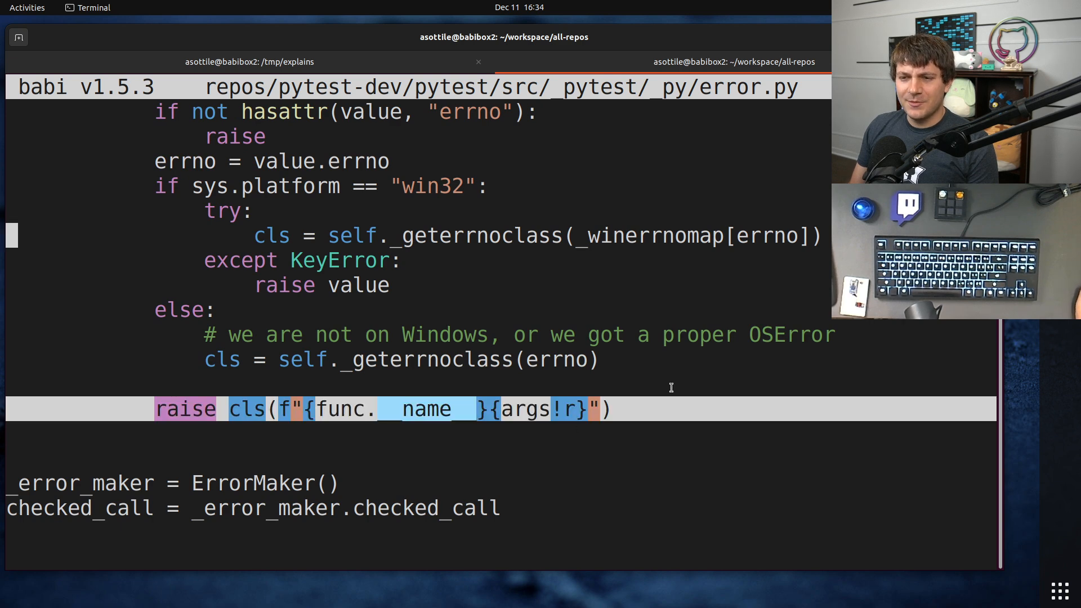
{"action": "scroll", "scroll_direction": "up", "scroll_amount": 3}
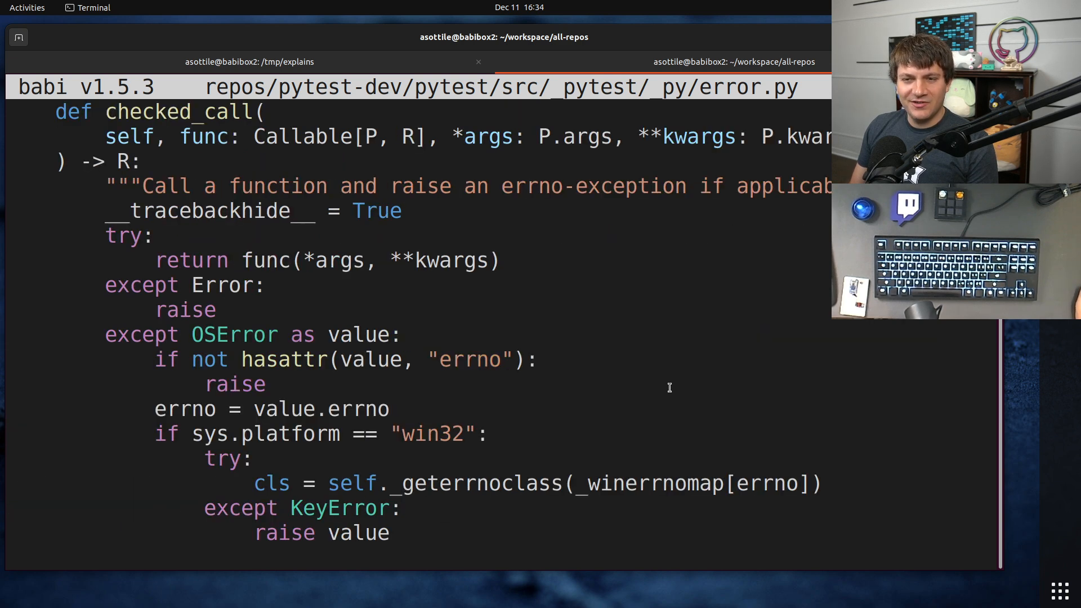
{"action": "scroll", "scroll_direction": "down", "scroll_amount": 3}
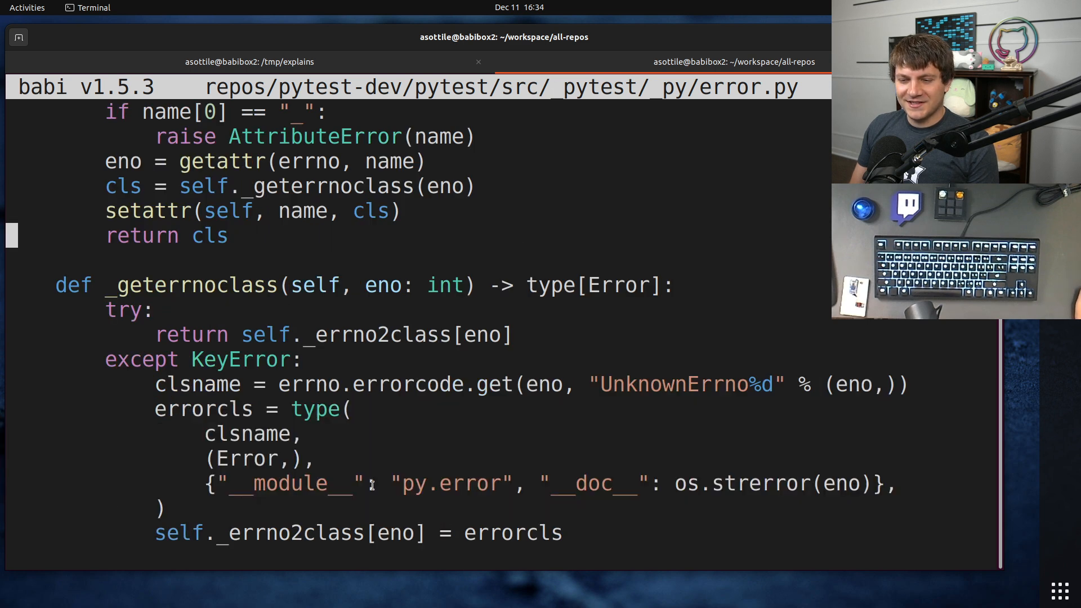
{"action": "scroll", "scroll_direction": "up", "scroll_amount": 3}
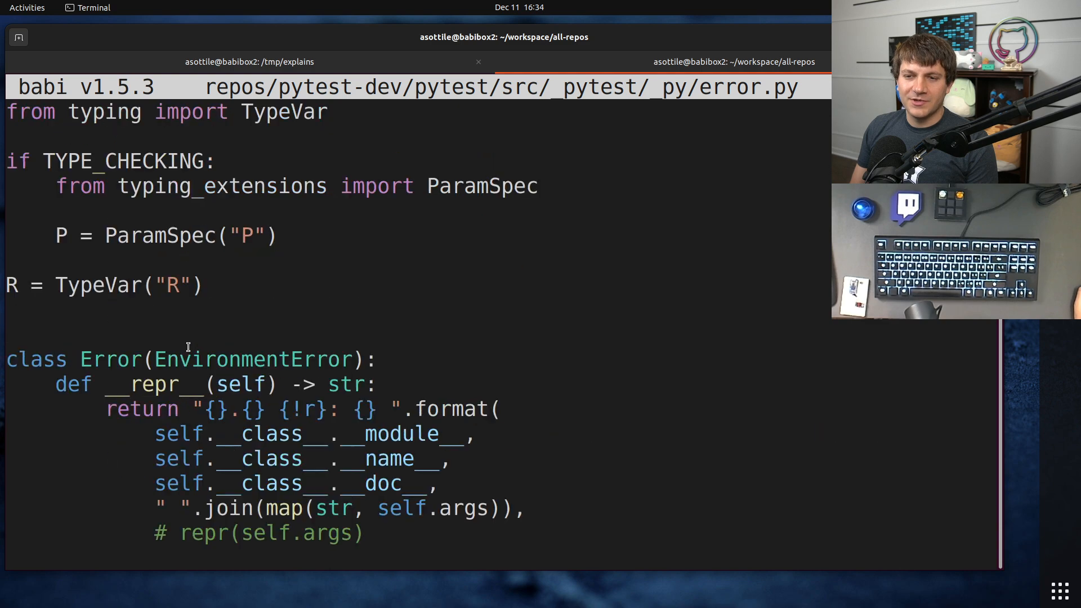
{"action": "scroll", "scroll_direction": "down", "scroll_amount": 3}
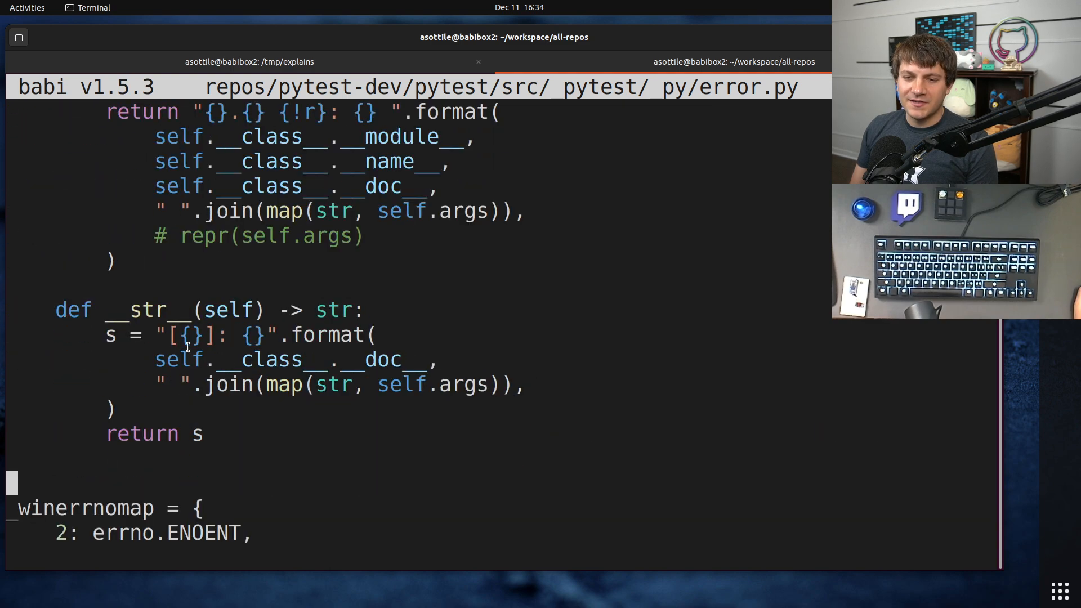
{"action": "scroll", "scroll_direction": "up", "scroll_amount": 3}
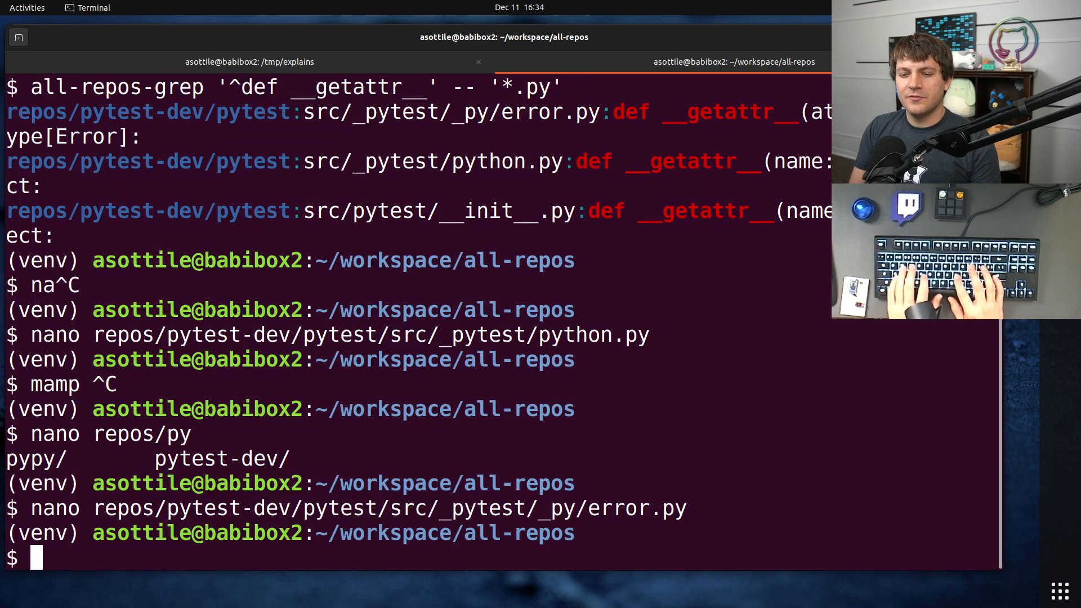
- Confirm pytest is installed, import ENOENT from py.error in the REPL and evaluate it, then return to t.py
{"action": "type", "text": "pip install"}
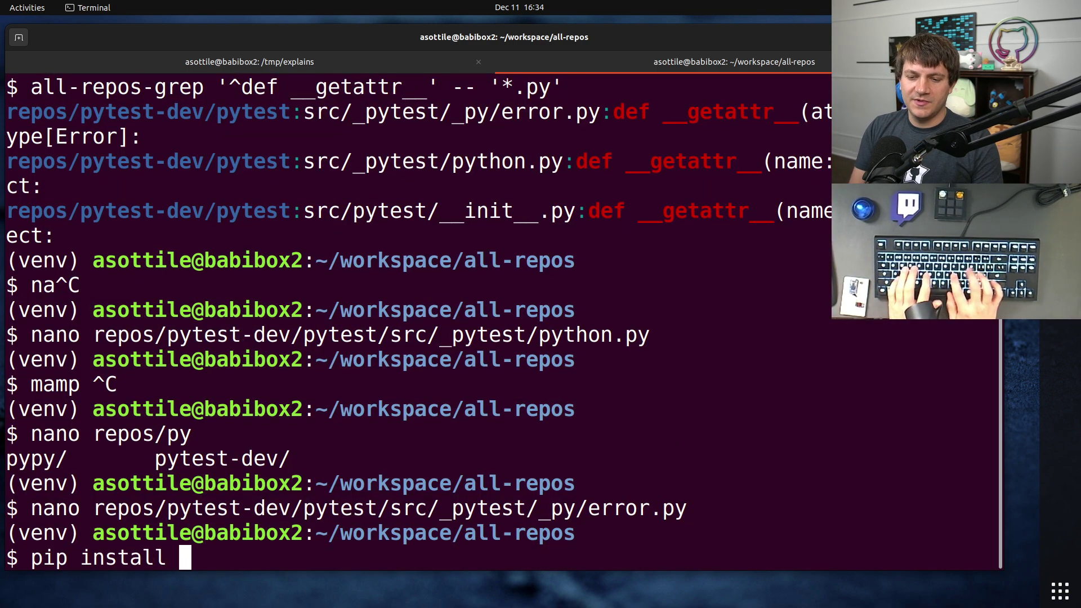
{"action": "key", "text": "Return"}
{"action": "type", "text": "from py"}
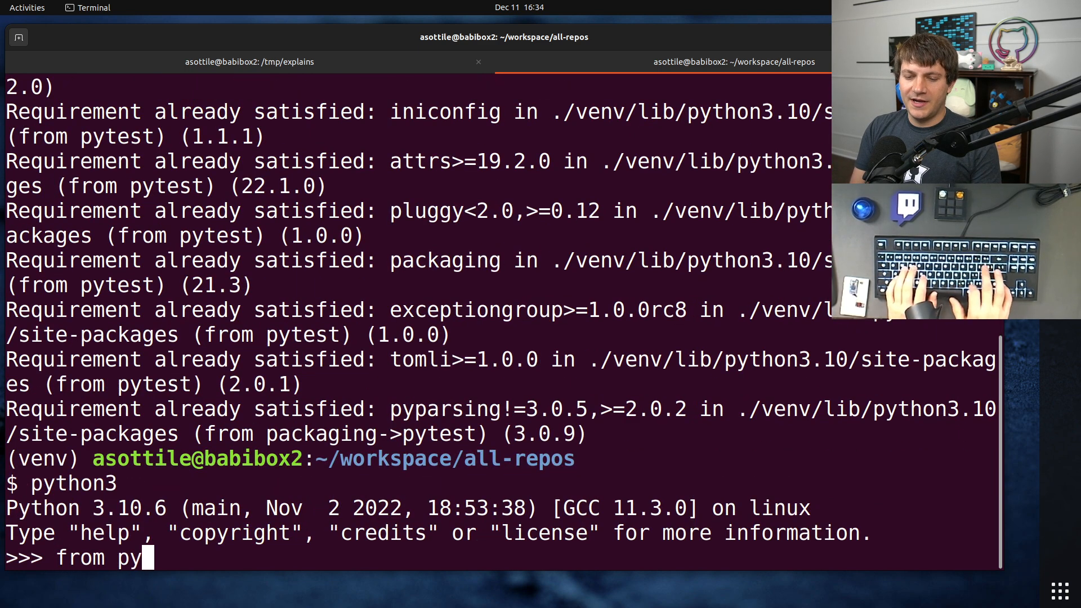
{"action": "type", "text": ".error import"}
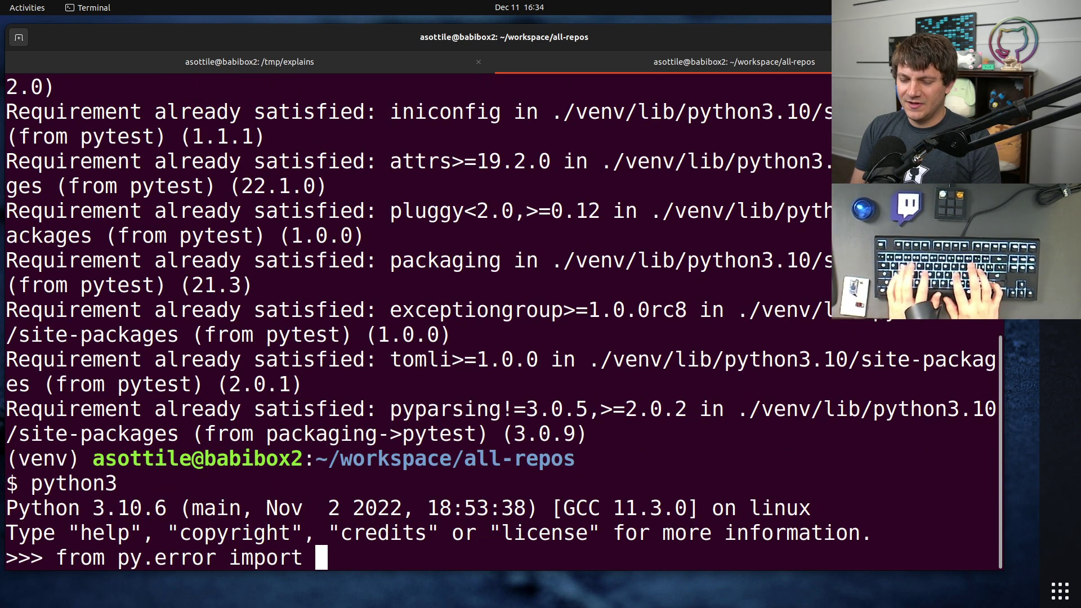
{"action": "type", "text": "ENOENT"}
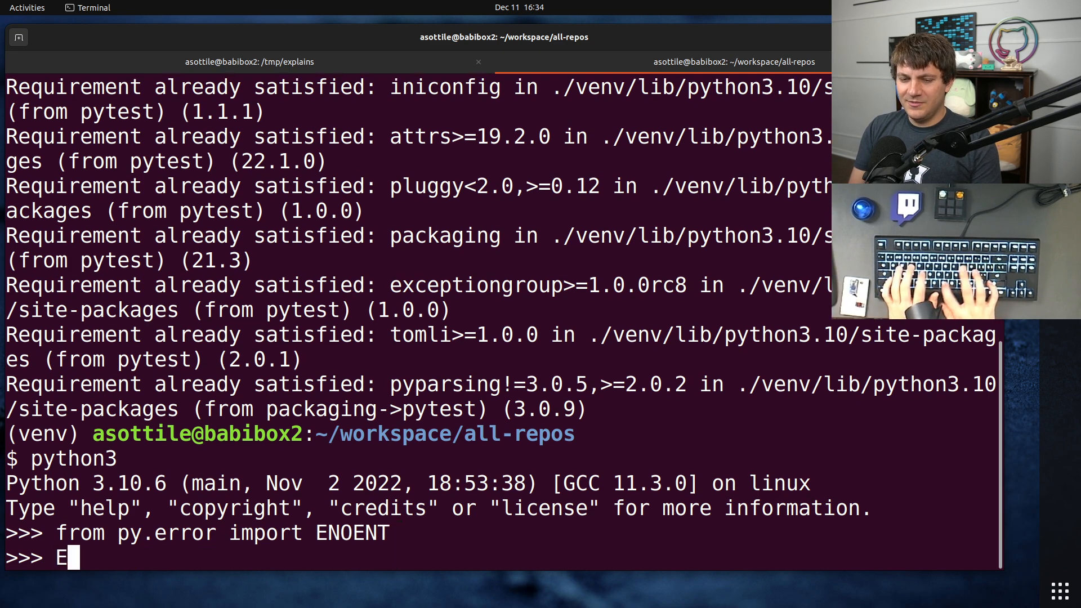
{"action": "type", "text": "NON"}
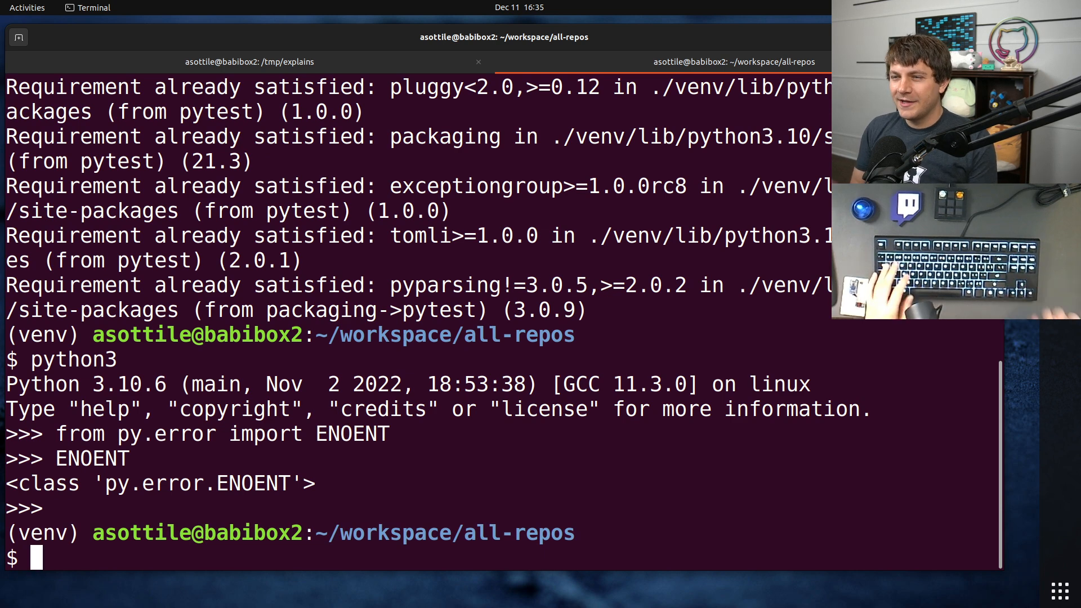
{"action": "left_click", "coordinate": [249, 61]}
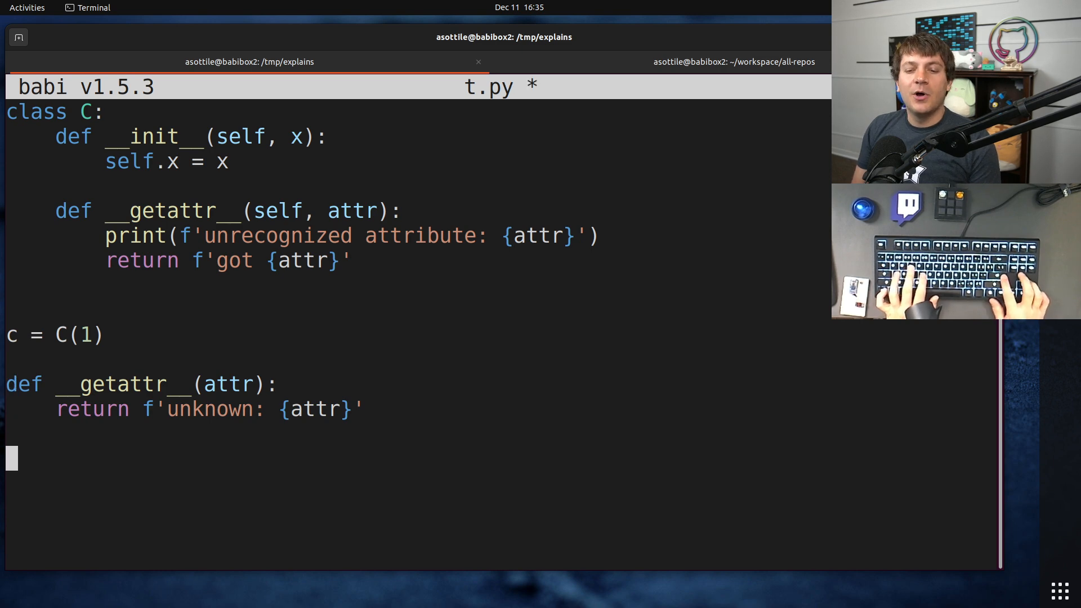
- Begin a def __dir__(): line below __getattr__ in t.py and return to the all-repos shell
{"action": "type", "text": "def __dir_"}
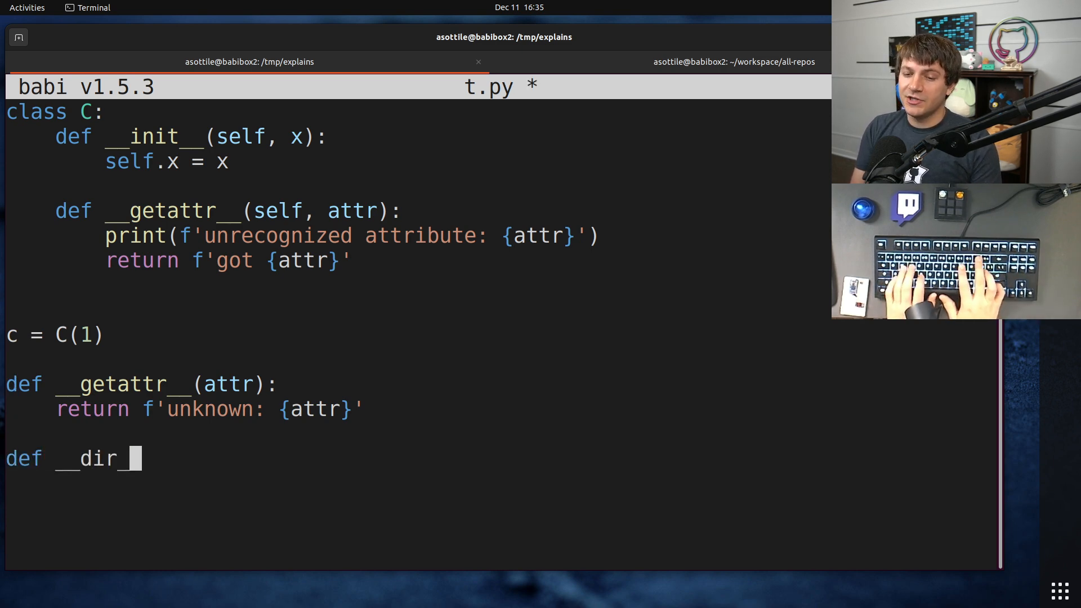
{"action": "type", "text": "__():"}
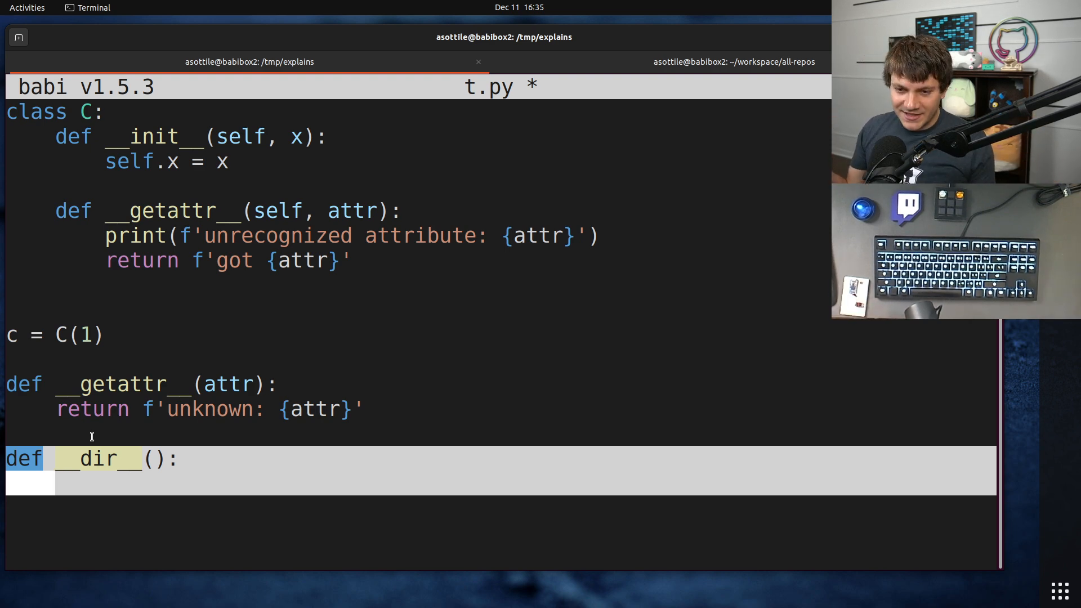
{"action": "left_click", "coordinate": [734, 61]}
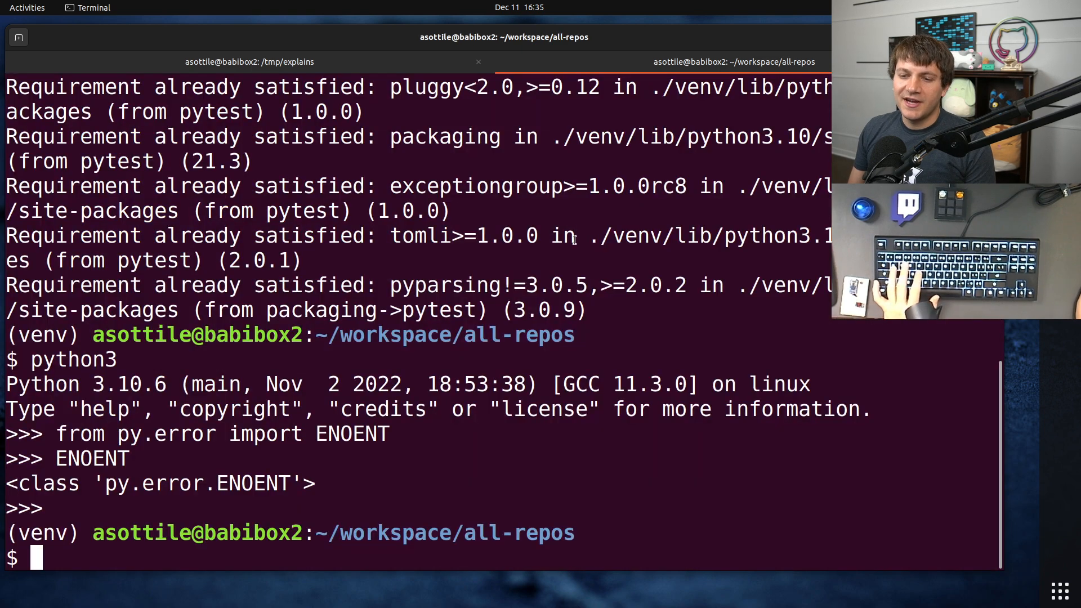
- Add def __dir__(): return dir(errno) at the end of pytest's error.py, then return to t.py
{"action": "type", "text": "nano repos/pytest-dev/pytest/src/_pytest/_py/error.py"}
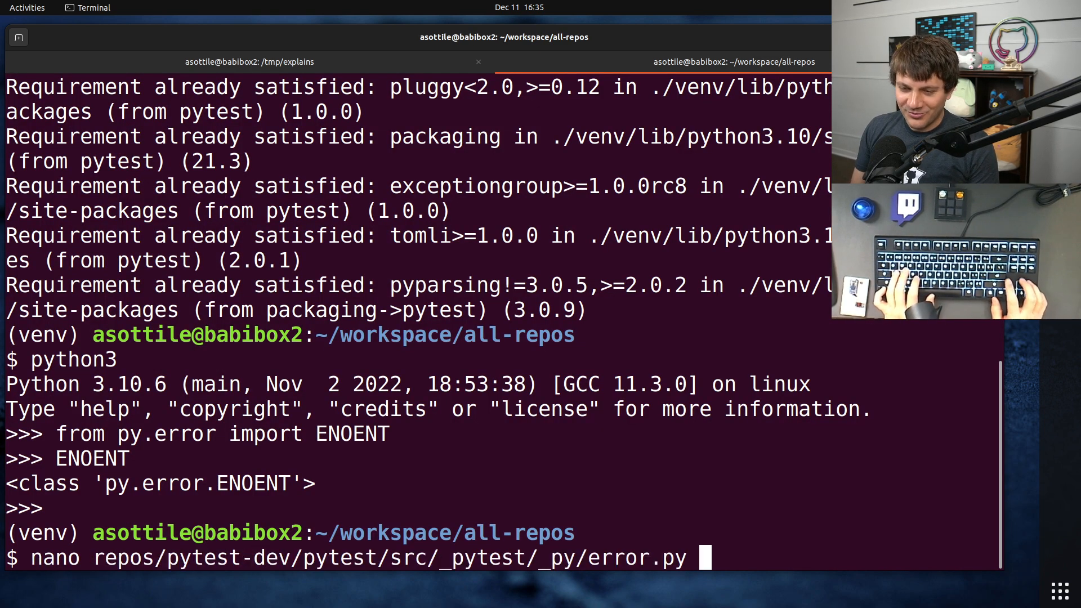
{"action": "key", "text": "Return"}
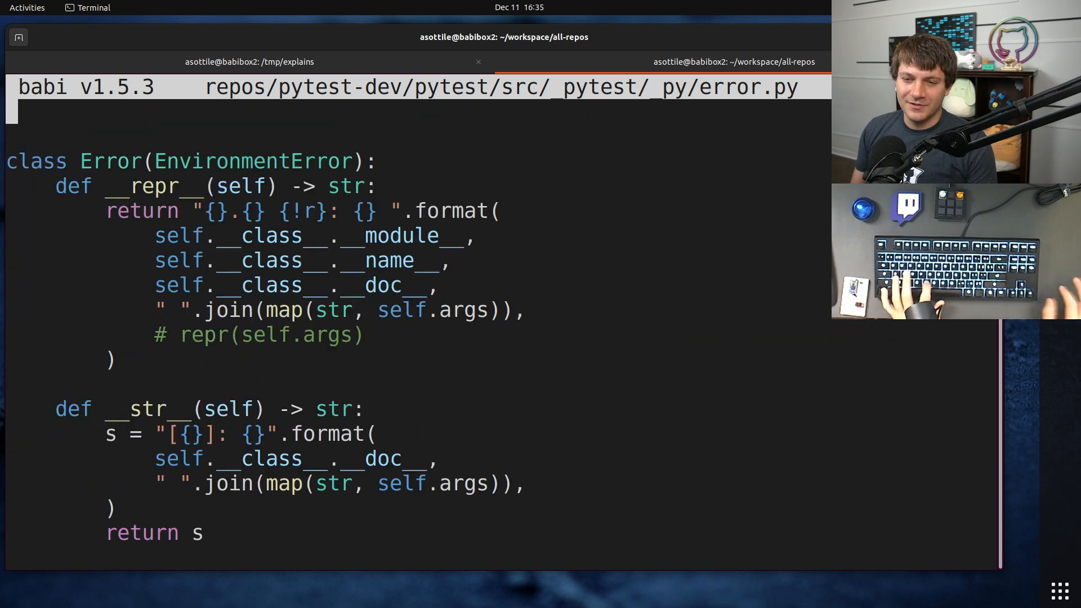
{"action": "scroll", "scroll_direction": "down", "scroll_amount": 3}
{"action": "type", "text": "def"}
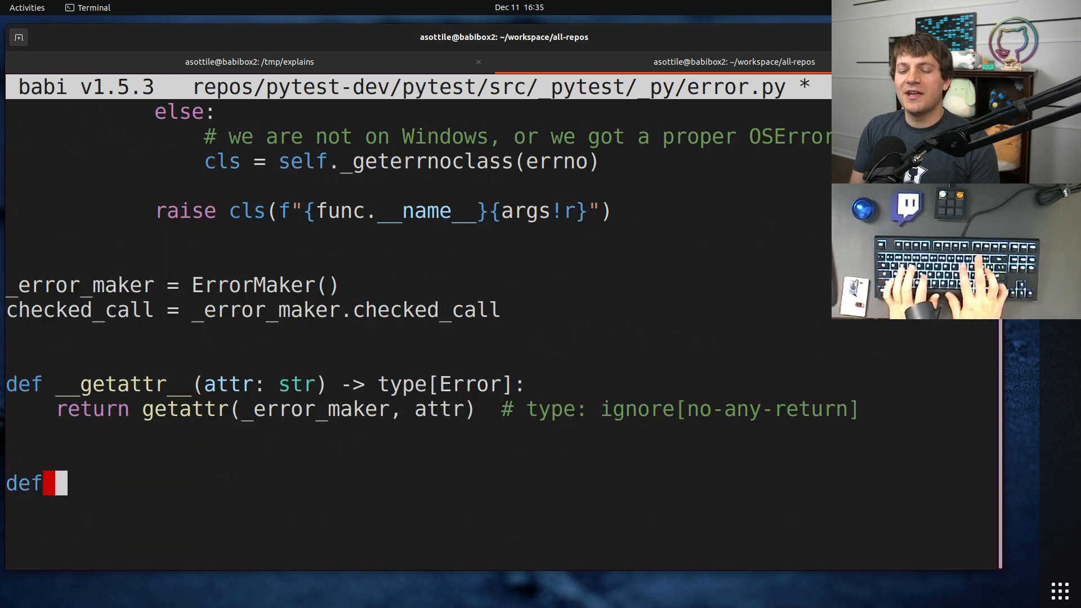
{"action": "type", "text": "__dir__(sel"}
{"action": "type", "text": "return"}
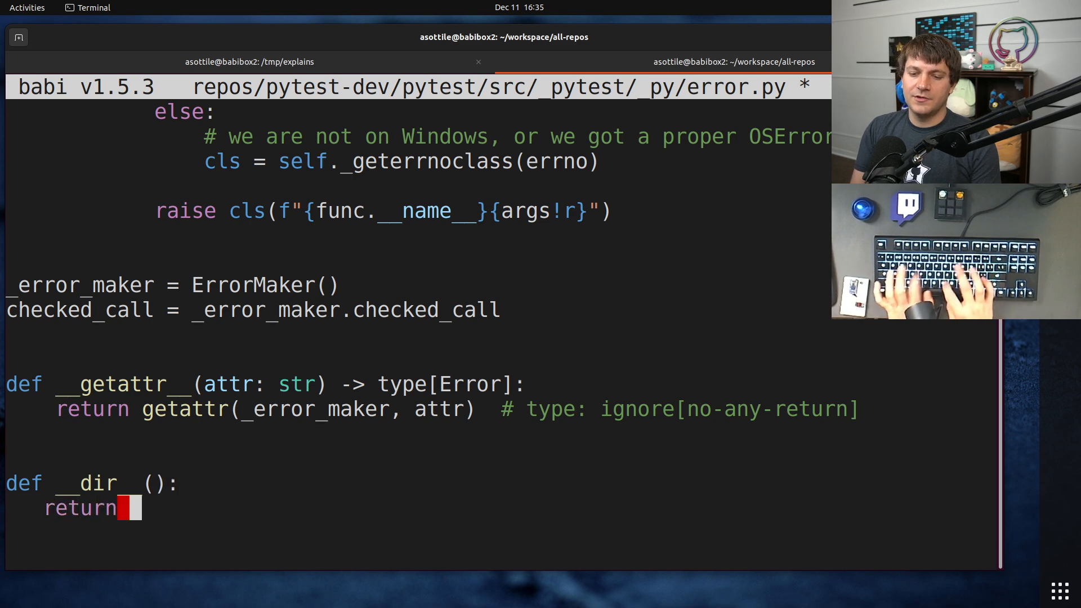
{"action": "type", "text": "dir(errno"}
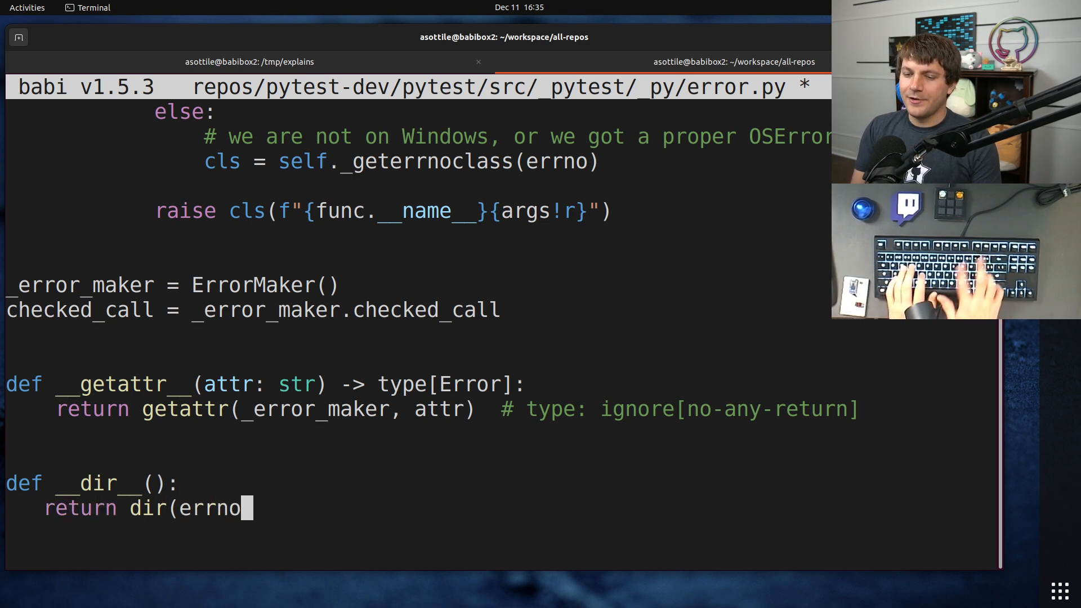
{"action": "type", "text": ")"}
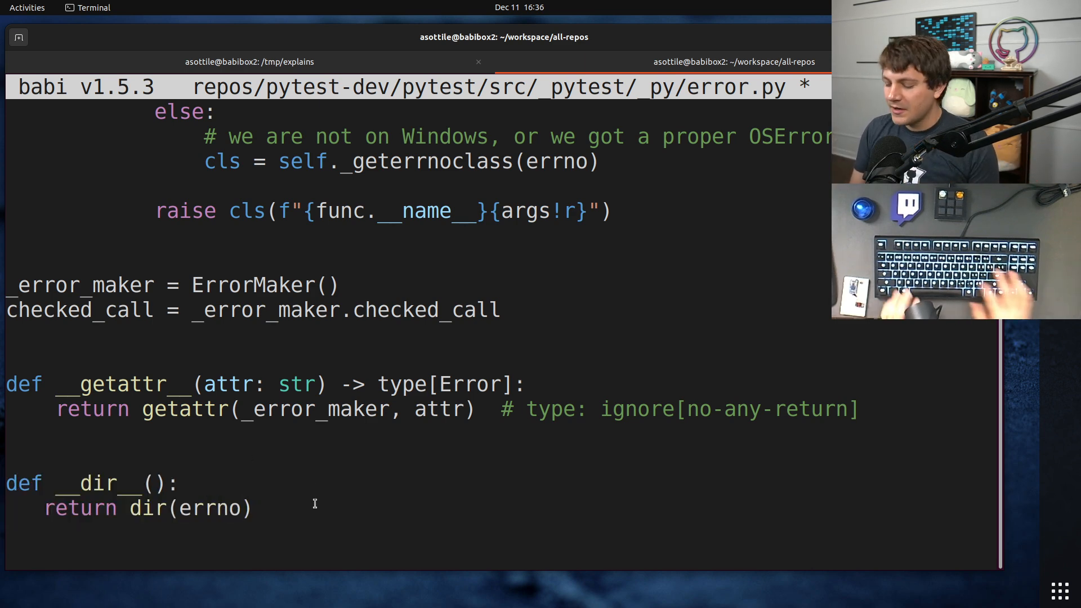
{"action": "key", "text": "ctrl+x"}
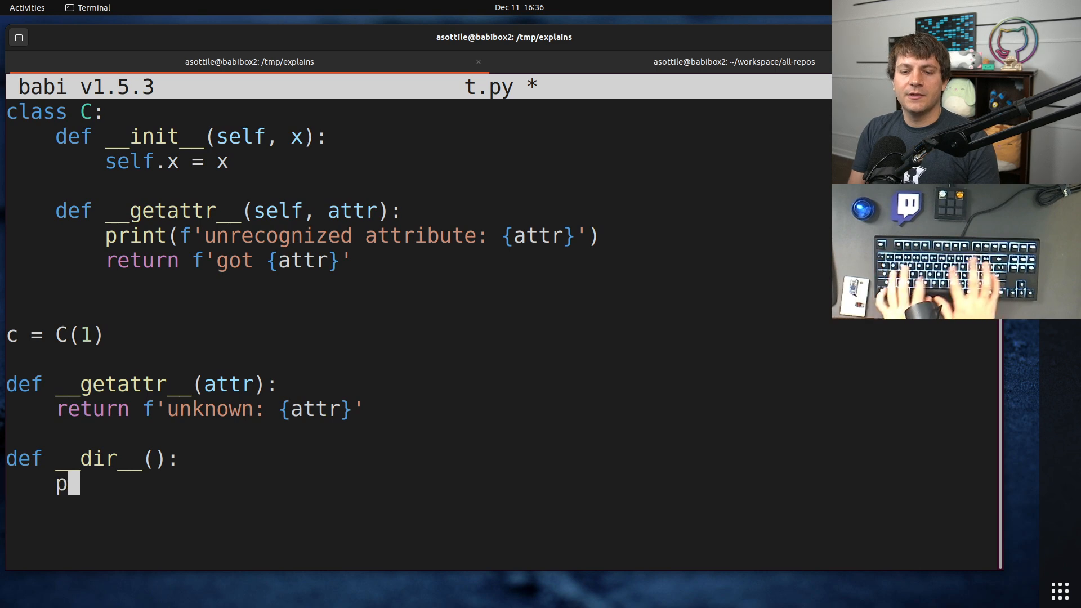
- Make __dir__ return ['foo'], try Tab-completing t.foo in python3, then begin changing the return to dir() + ['foo']
{"action": "type", "text": "eturn"}
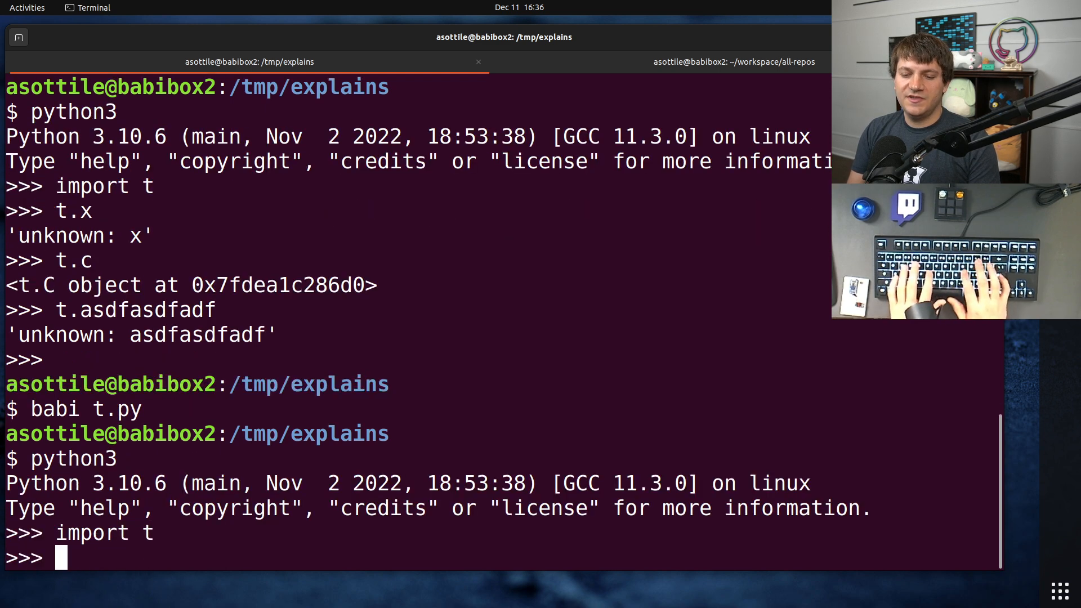
{"action": "type", "text": "t.foo"}
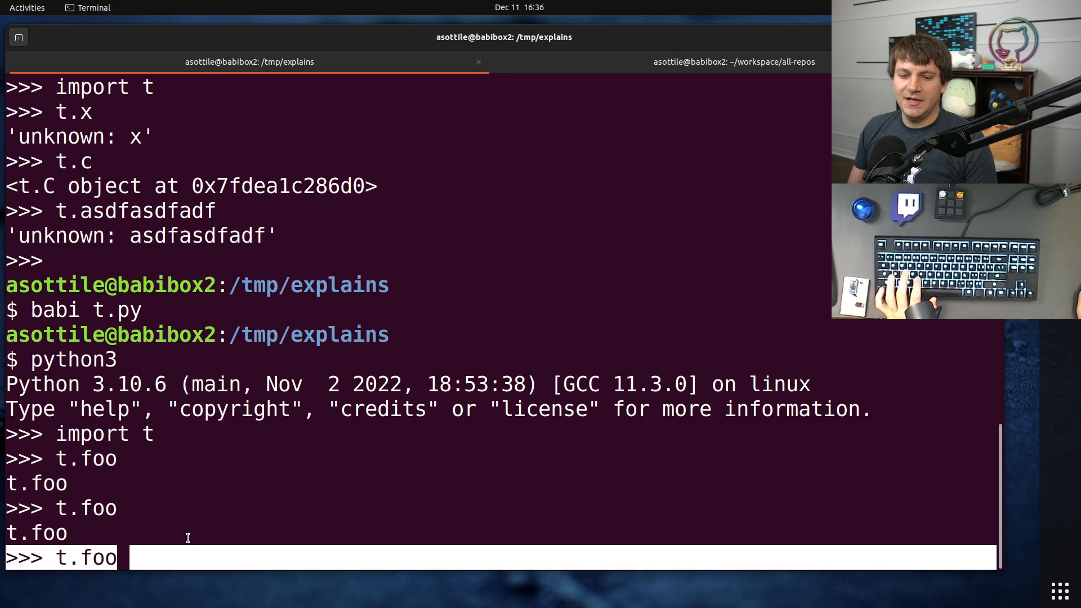
{"action": "key", "text": "ctrl+c"}
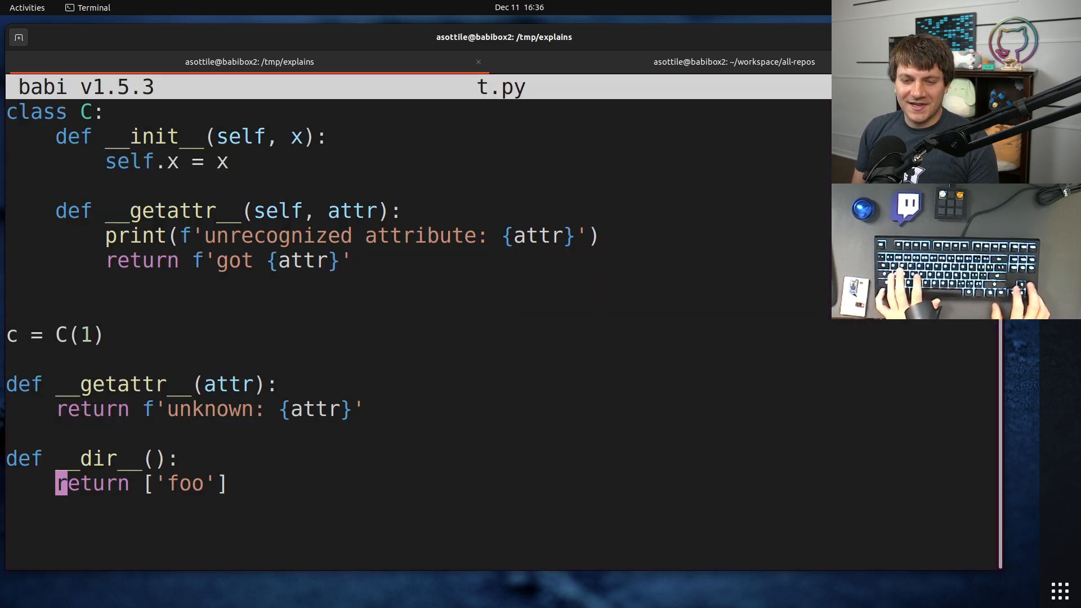
{"action": "type", "text": "dir() +"}
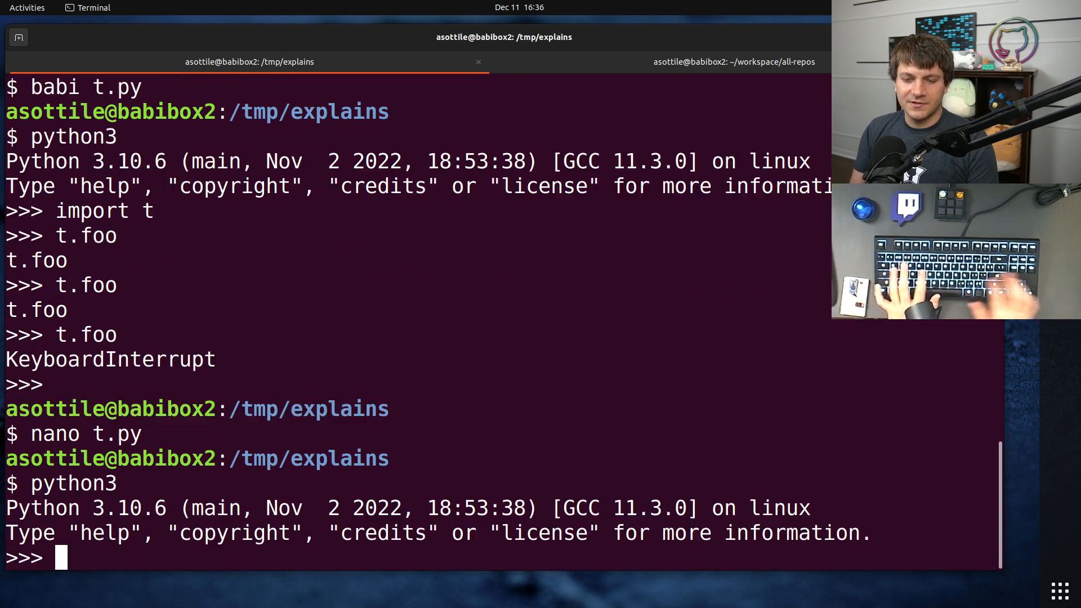
- Tab-complete t. in the REPL, then edit __dir__ to return list(globals()) + ['foo'] and select 'foo'
{"action": "type", "text": "t.foo"}
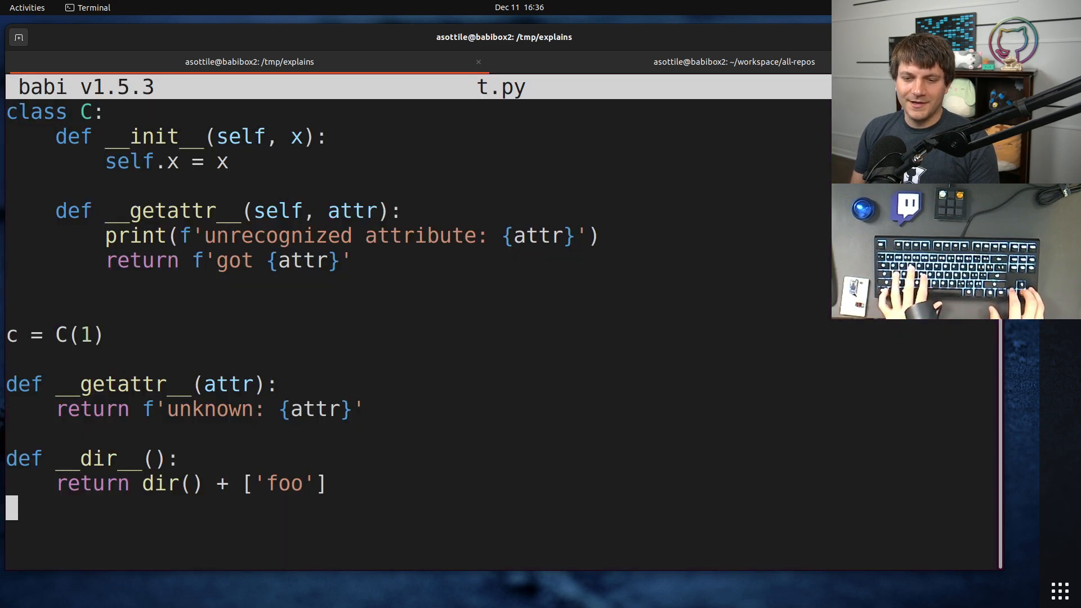
{"action": "type", "text": "list(gl"}
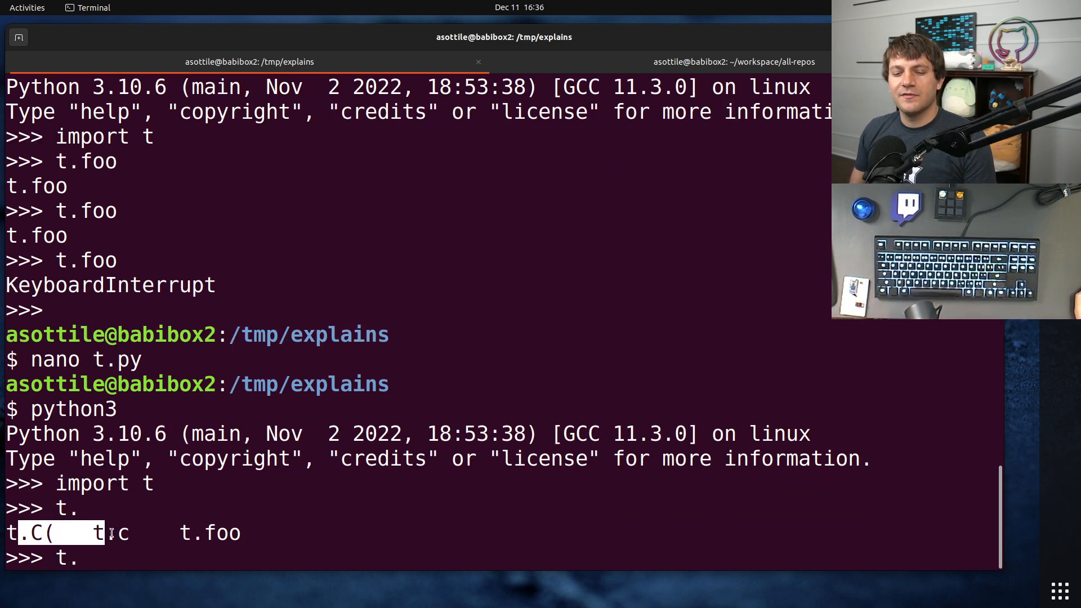
{"action": "key", "text": "ctrl+c"}
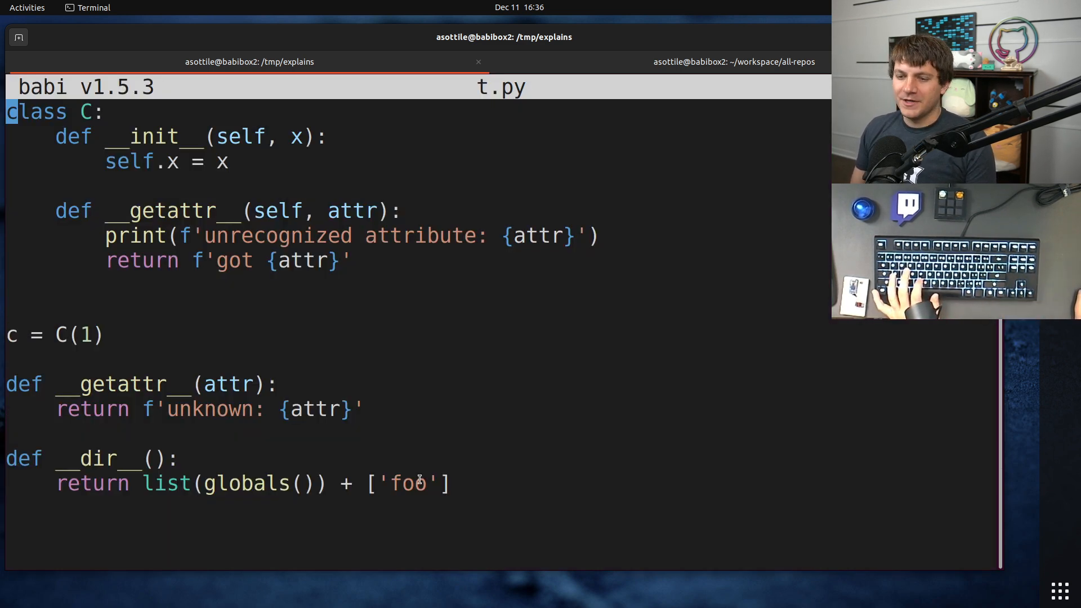
{"action": "double_click", "coordinate": [406, 483]}
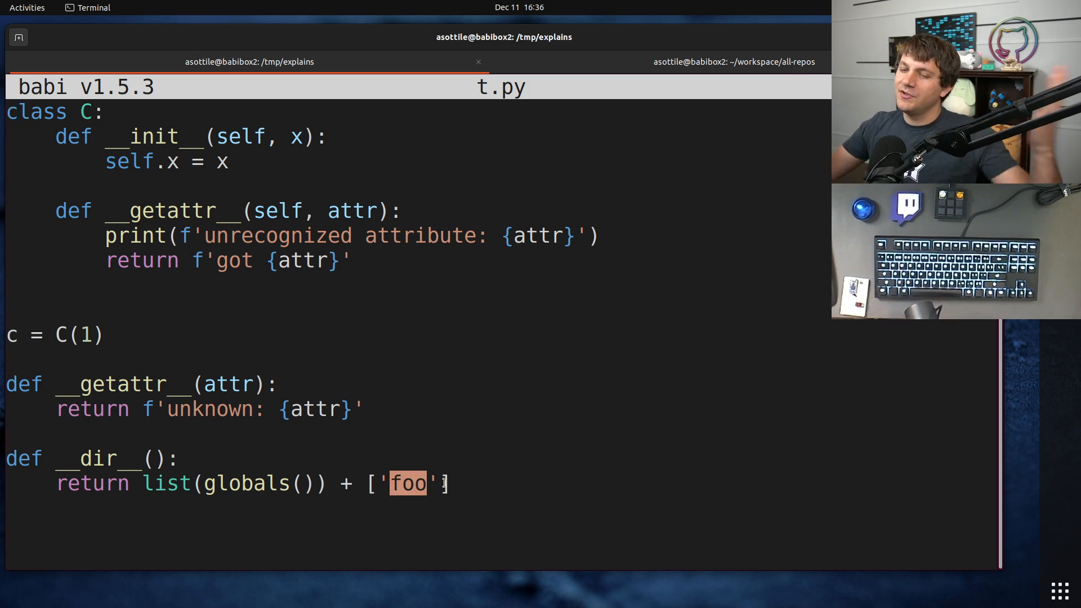